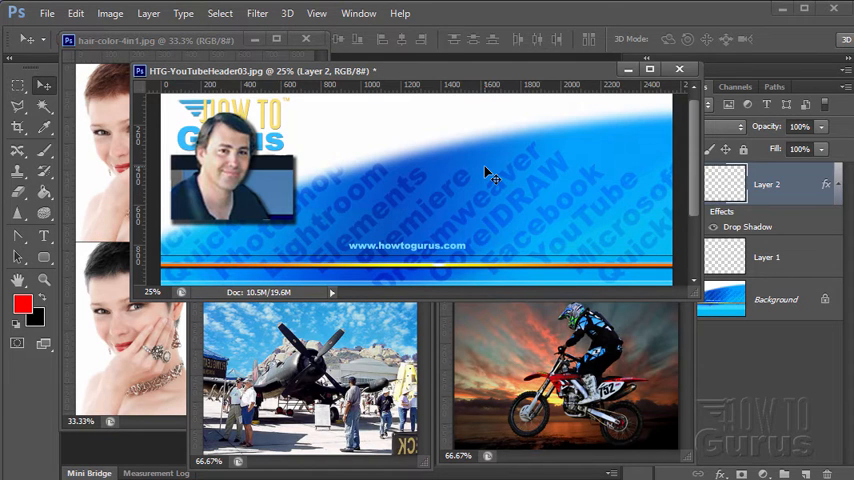
Switch to the sunglasses.psd document window in Photoshop
click(680, 69)
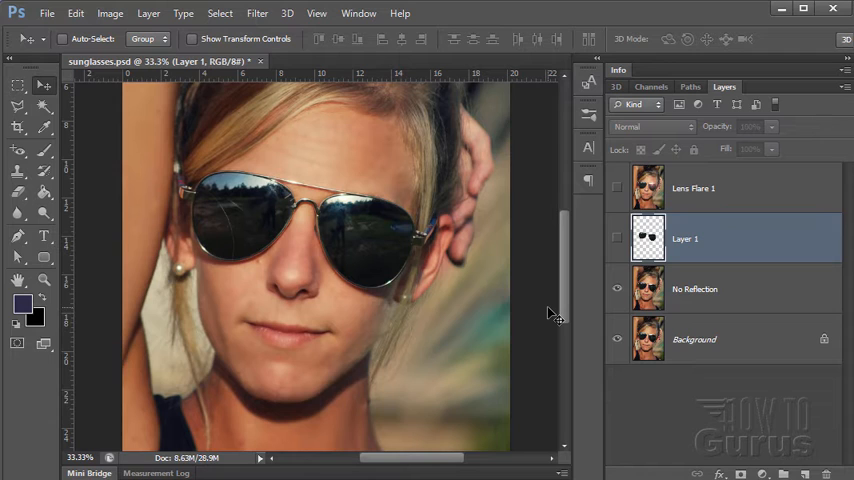
mouse_move(258, 193)
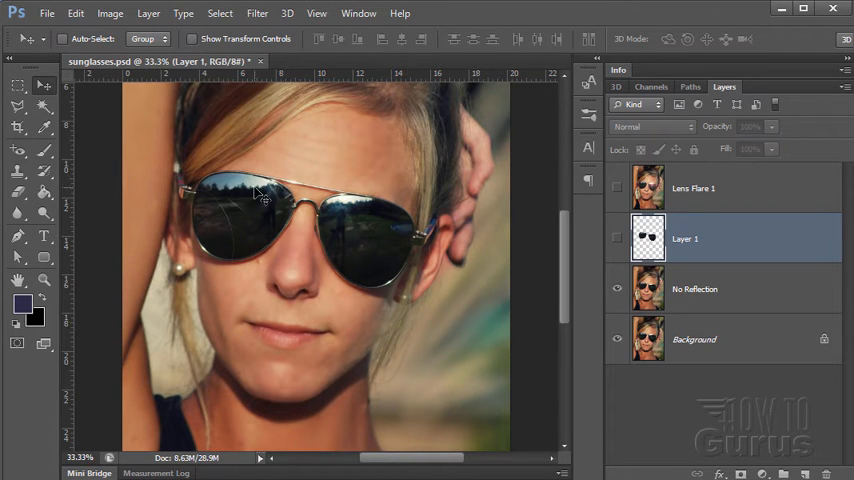
mouse_move(393, 247)
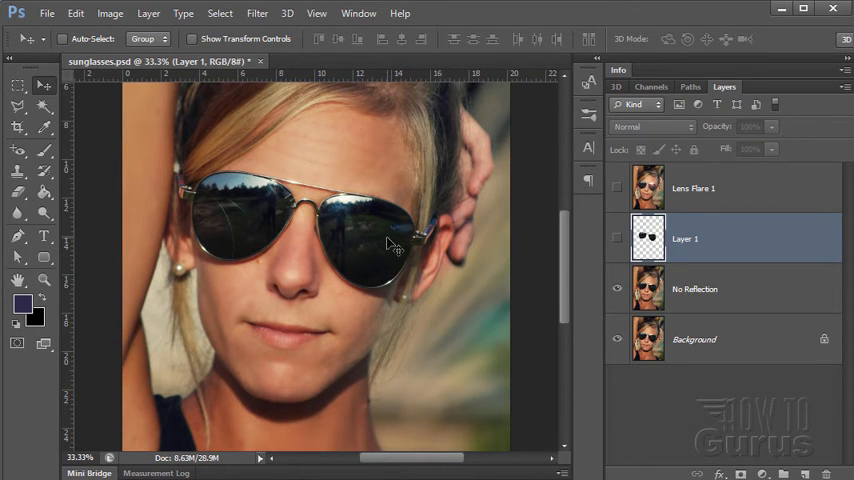
mouse_move(488, 265)
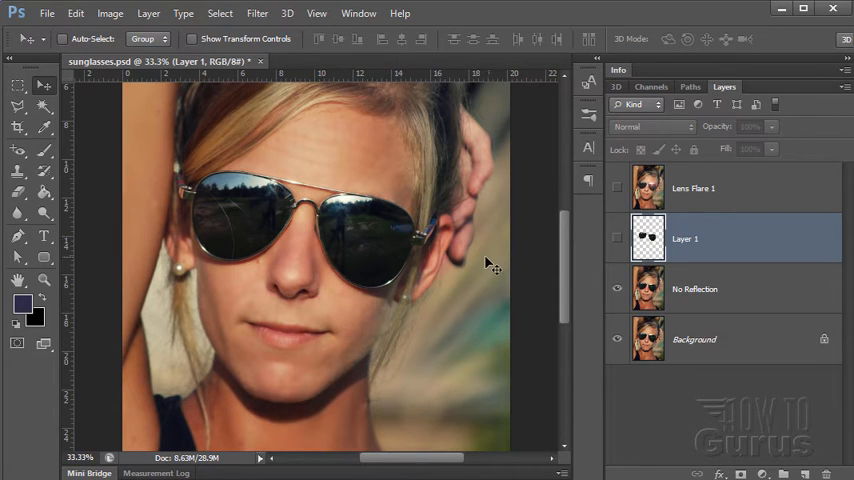
mouse_move(353, 267)
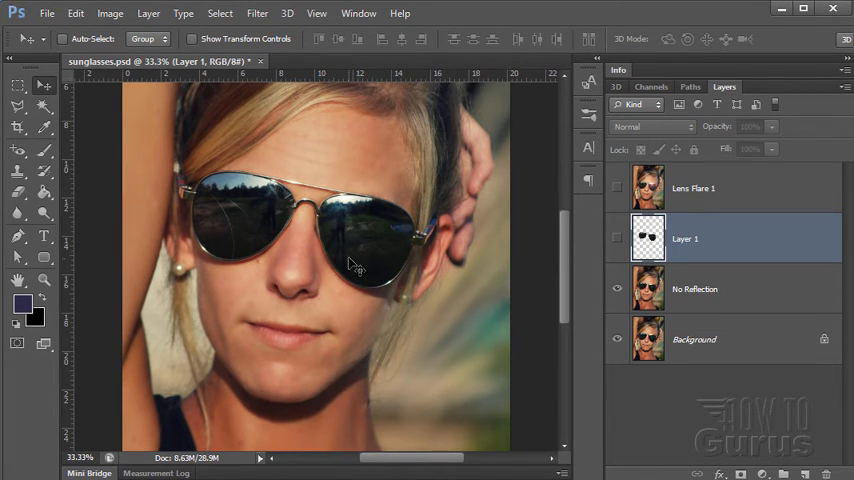
mouse_move(275, 207)
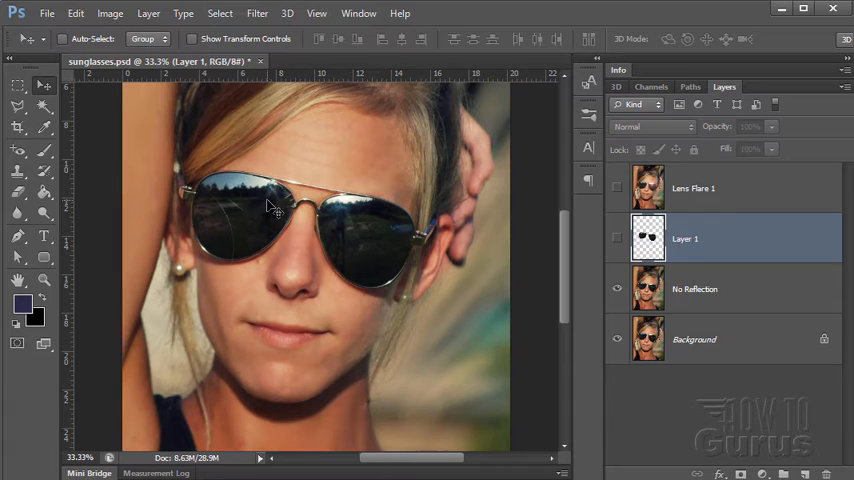
mouse_move(325, 243)
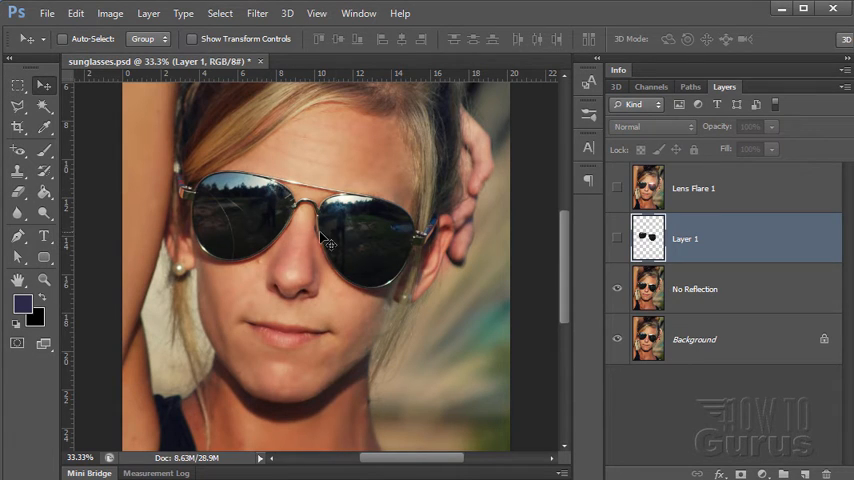
mouse_move(345, 248)
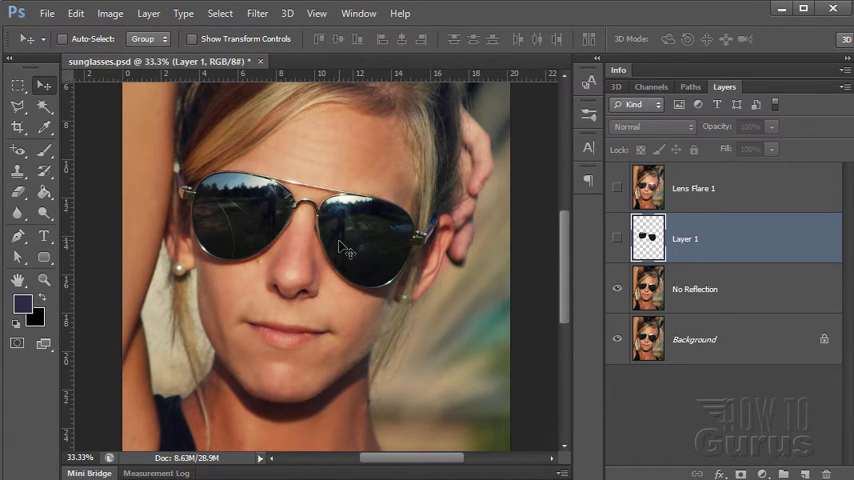
mouse_move(310, 222)
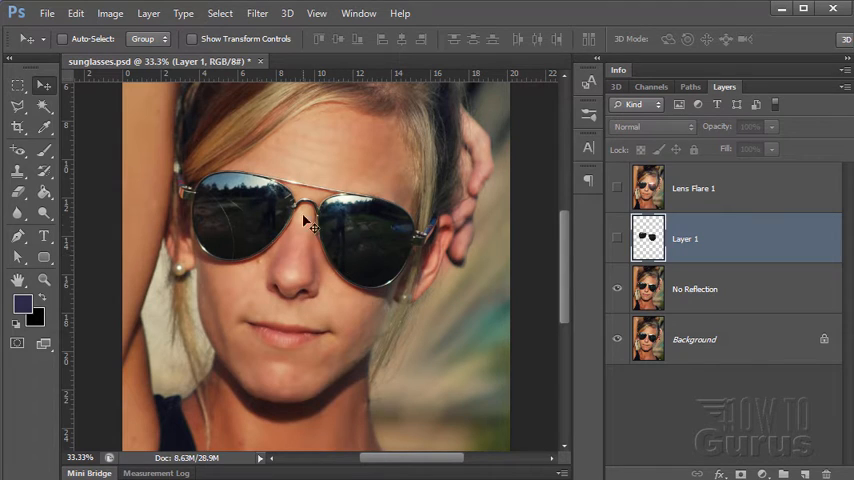
click(617, 238)
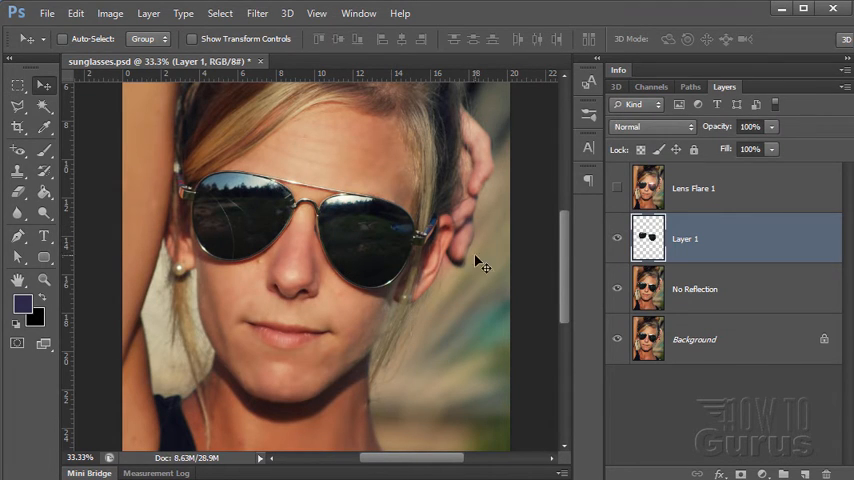
mouse_move(383, 253)
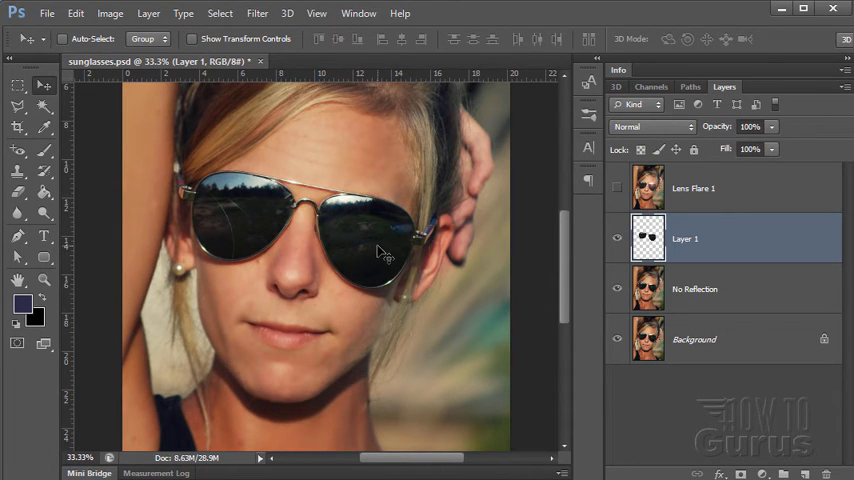
mouse_move(500, 248)
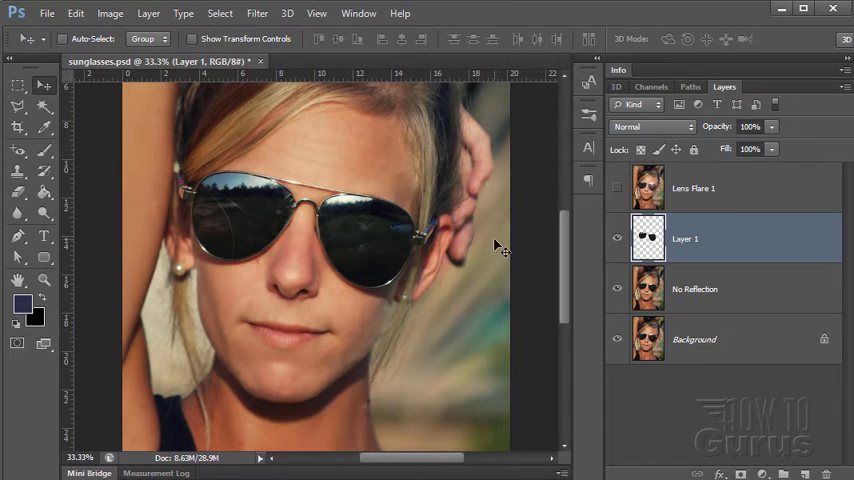
click(618, 189)
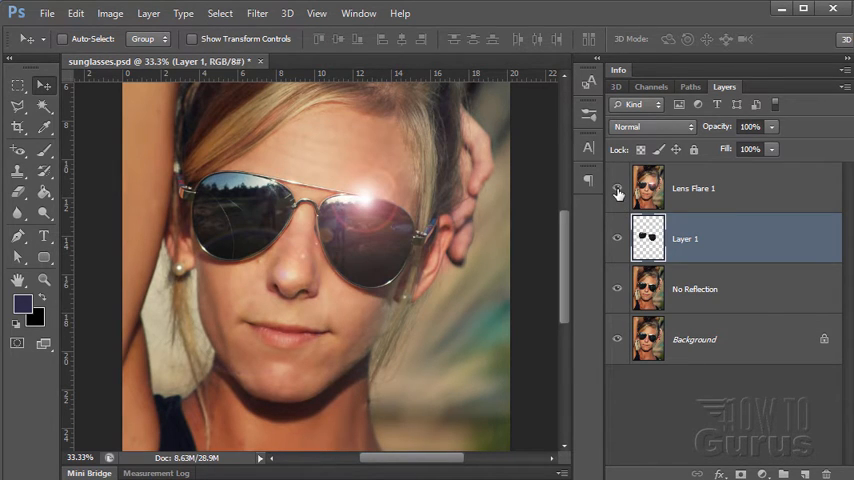
click(618, 188)
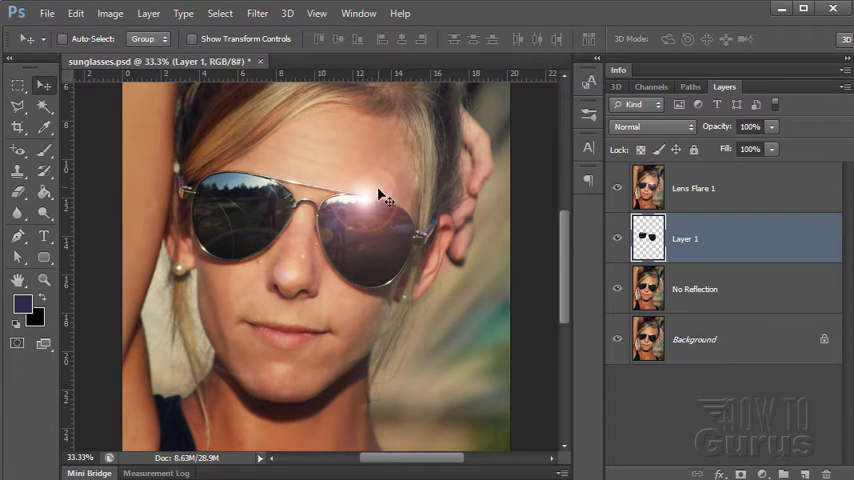
click(618, 190)
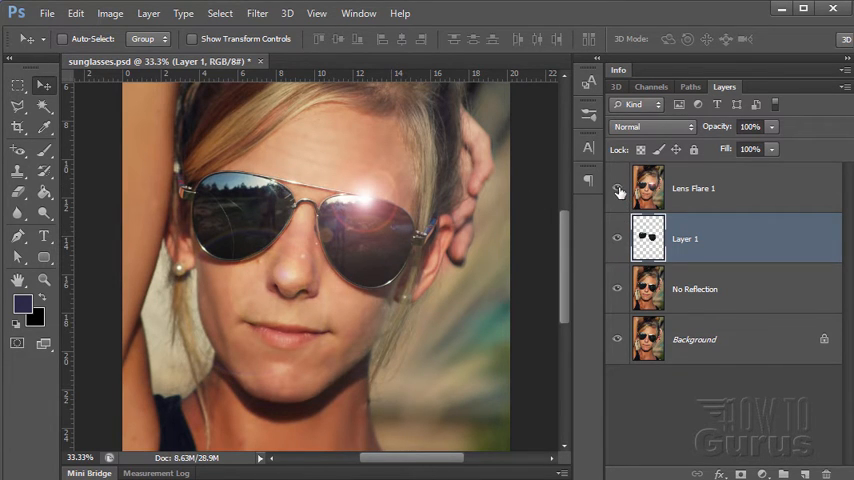
click(618, 188)
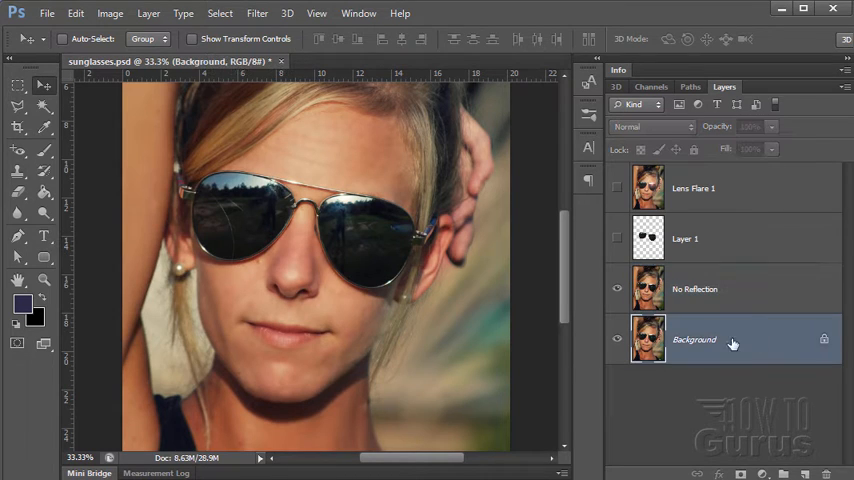
mouse_move(785, 351)
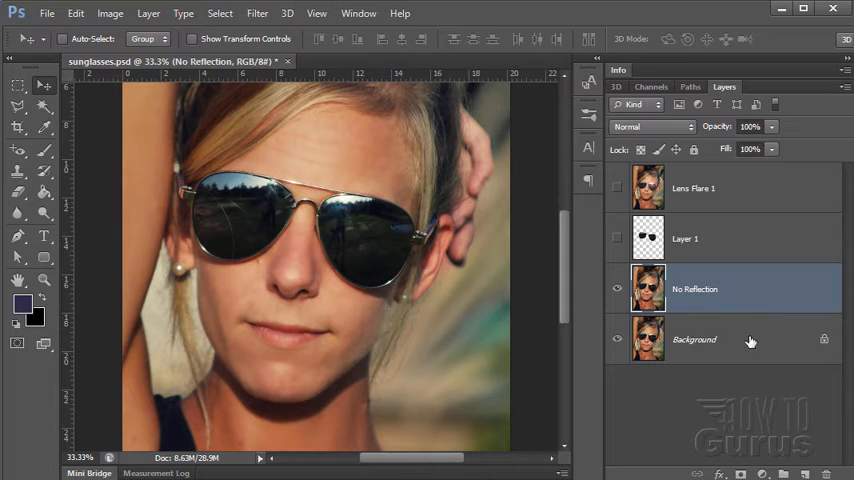
mouse_move(717, 327)
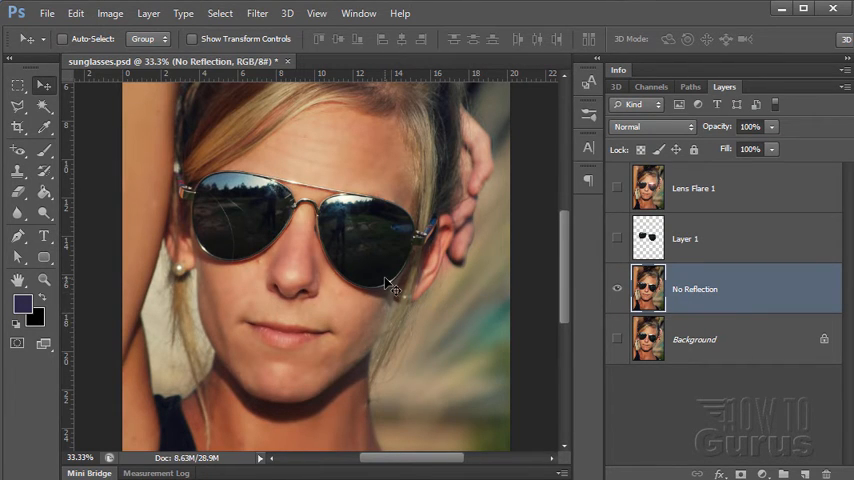
mouse_move(352, 222)
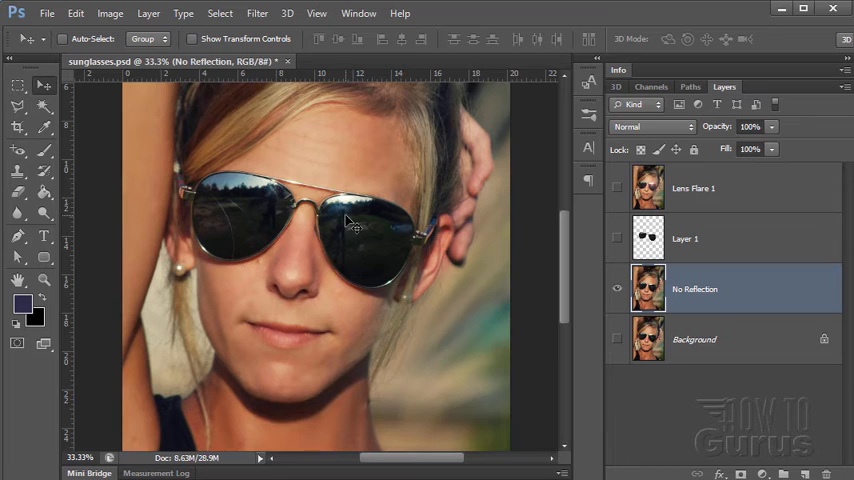
mouse_move(312, 238)
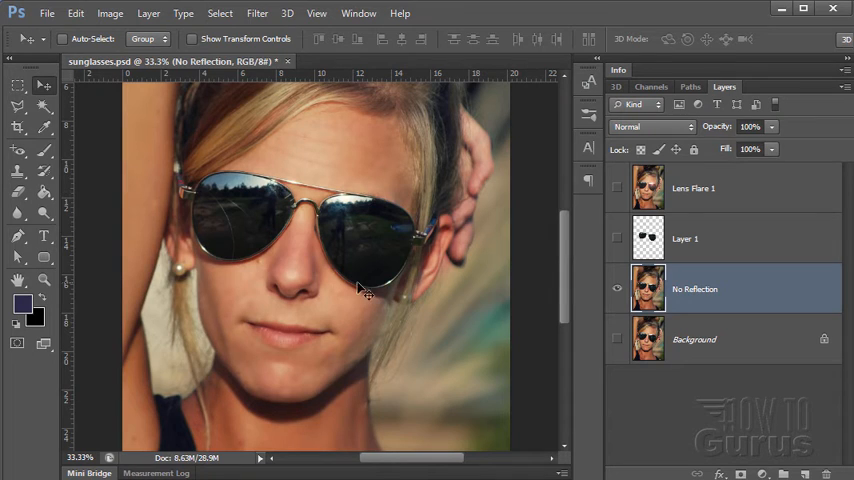
mouse_move(322, 215)
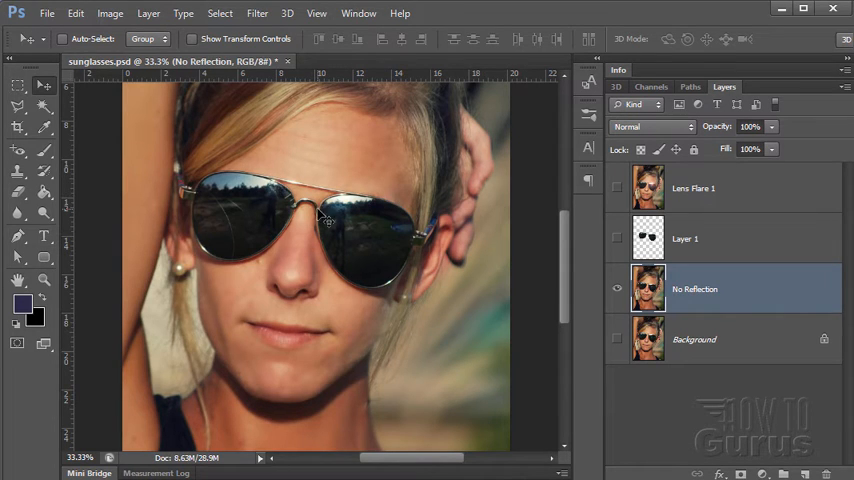
mouse_move(255, 240)
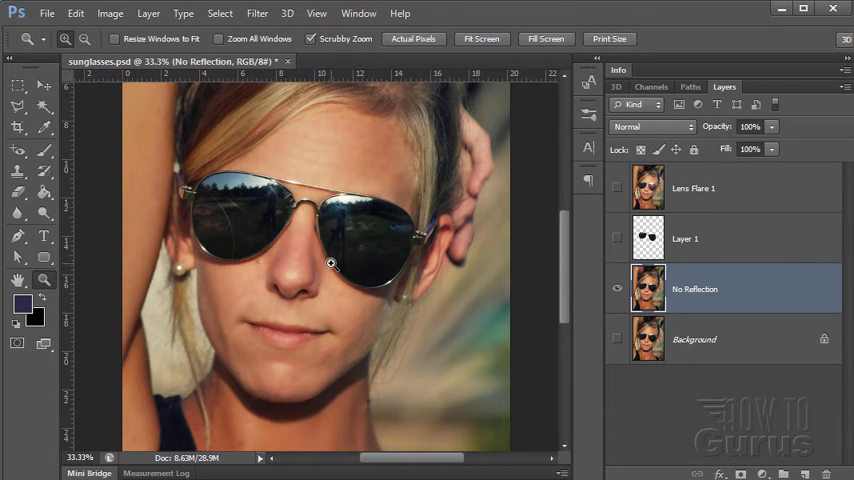
Zoom in on the lens and frame the right lens at 100%
click(330, 263)
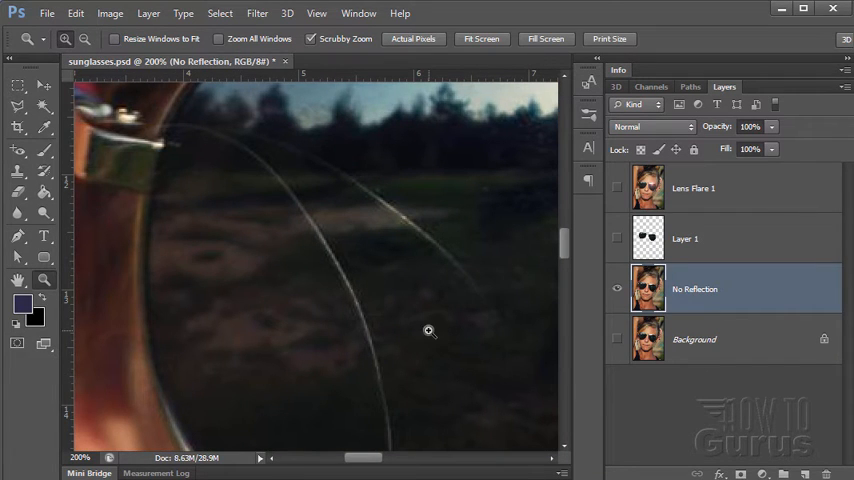
drag(360, 458, 400, 458)
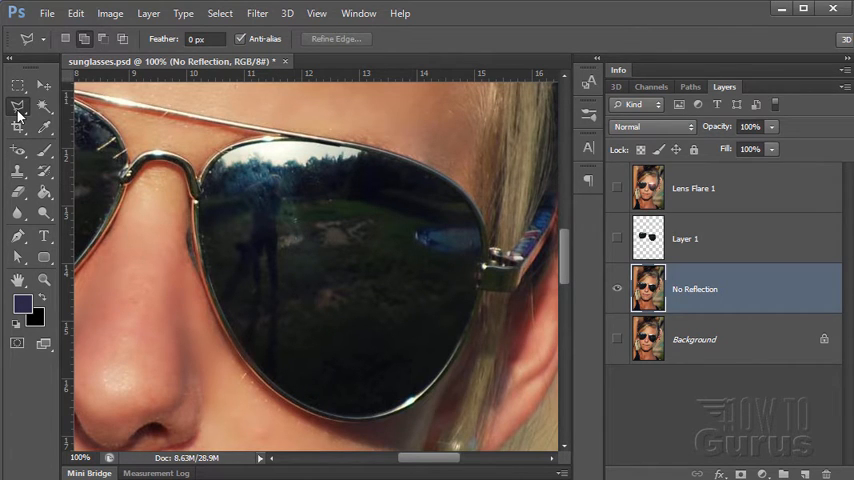
mouse_move(17, 107)
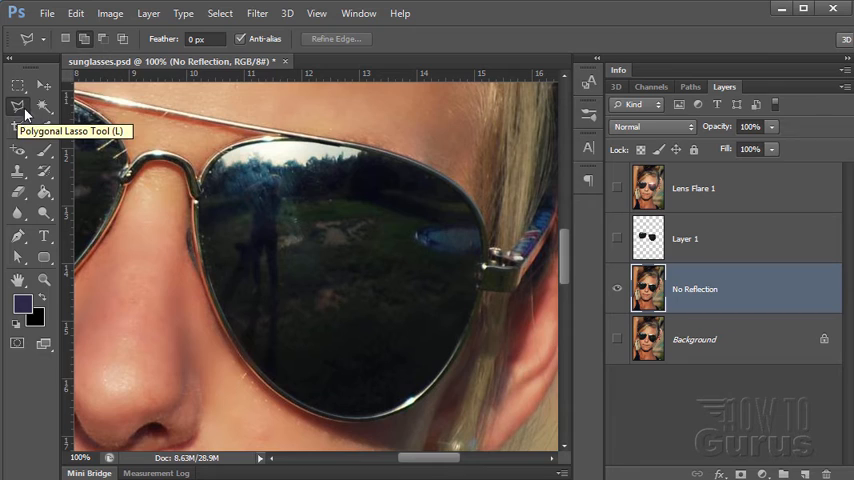
mouse_move(66, 39)
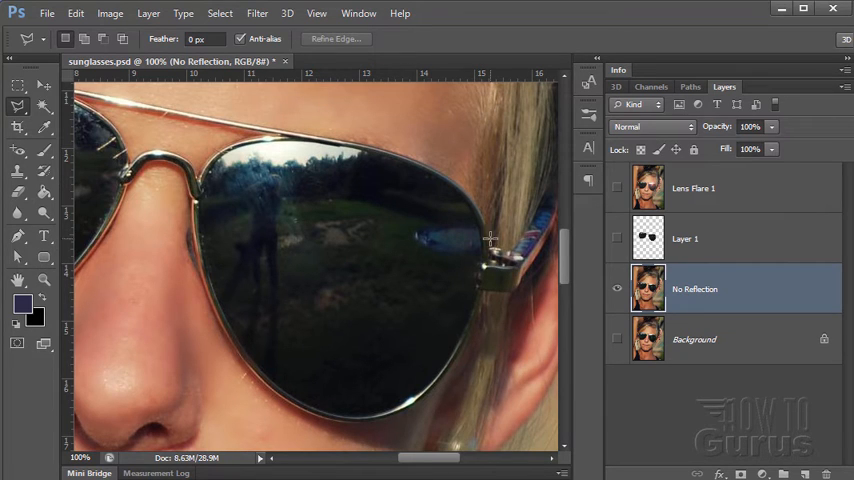
mouse_move(443, 238)
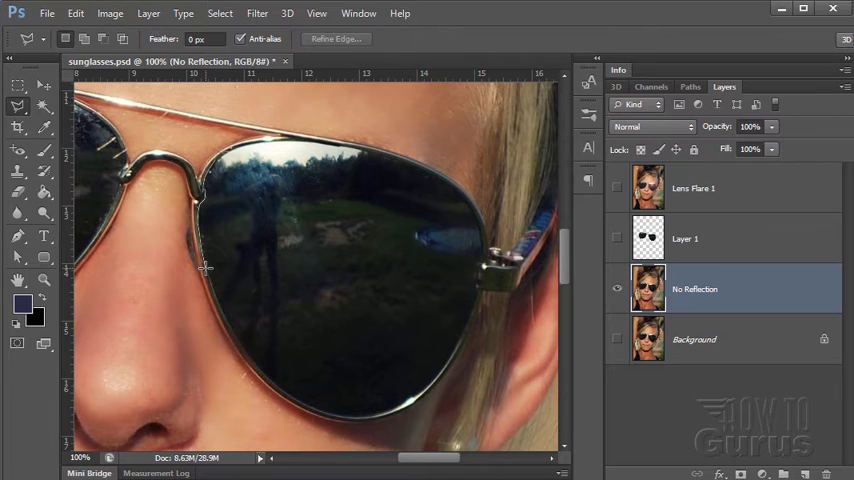
mouse_move(213, 292)
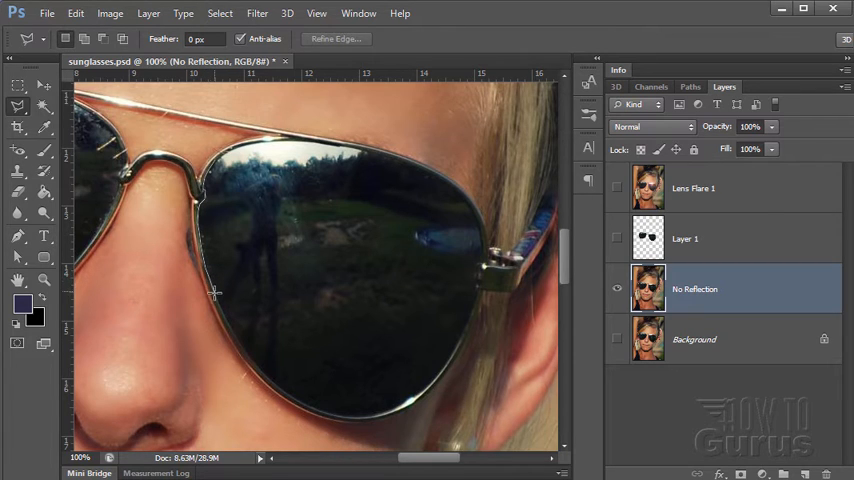
mouse_move(218, 308)
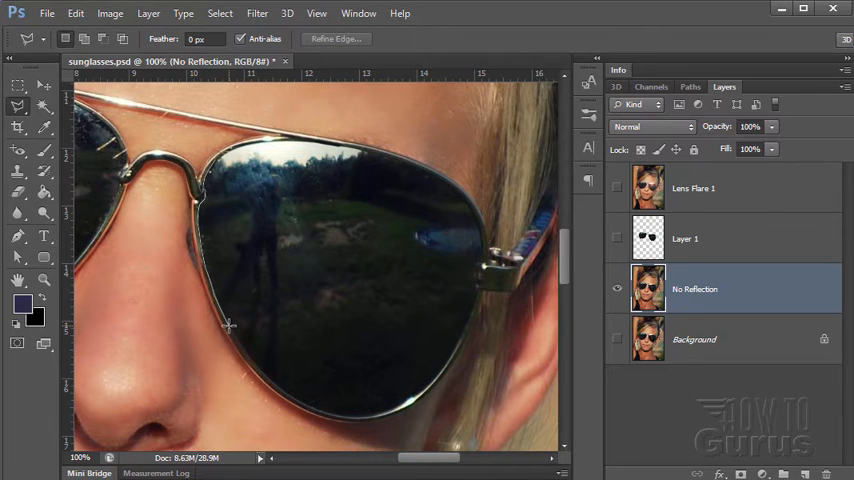
mouse_move(233, 333)
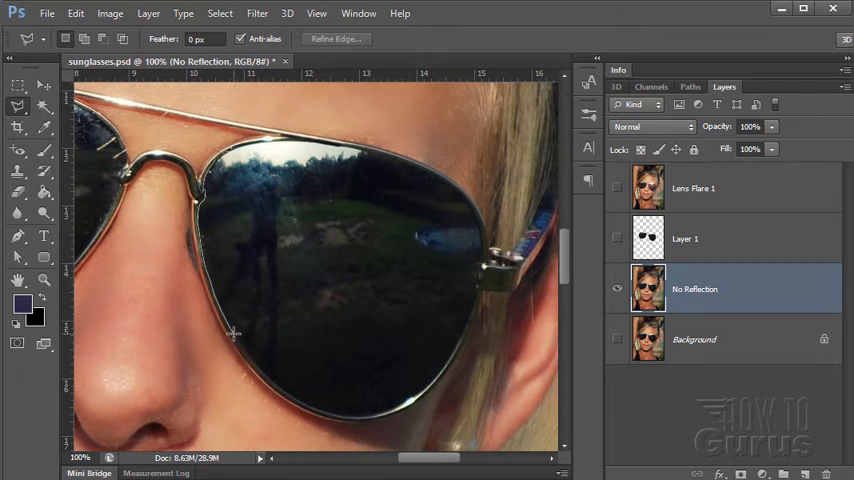
mouse_move(242, 348)
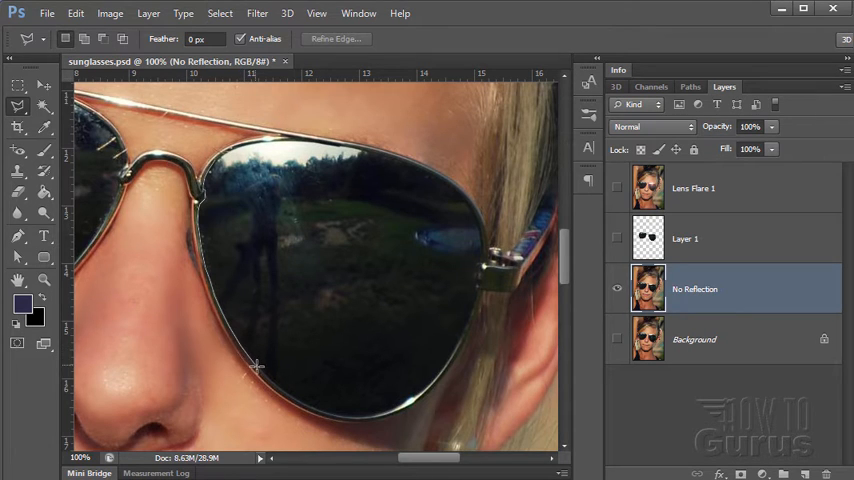
mouse_move(270, 378)
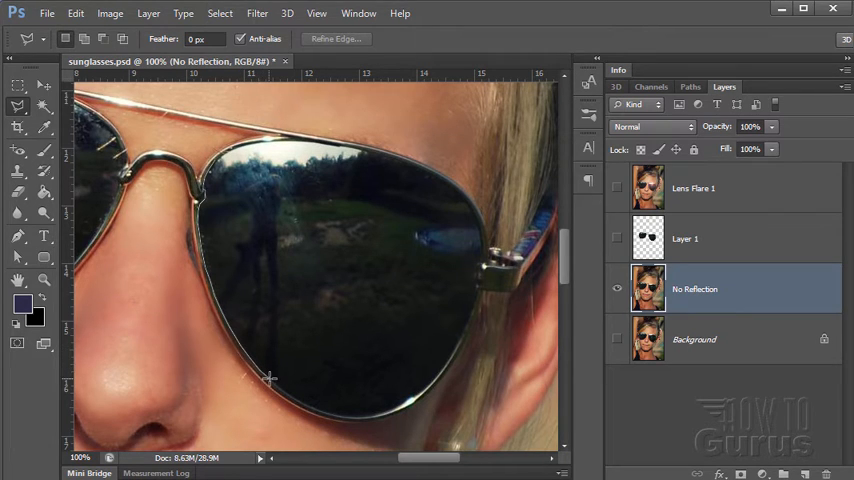
mouse_move(280, 388)
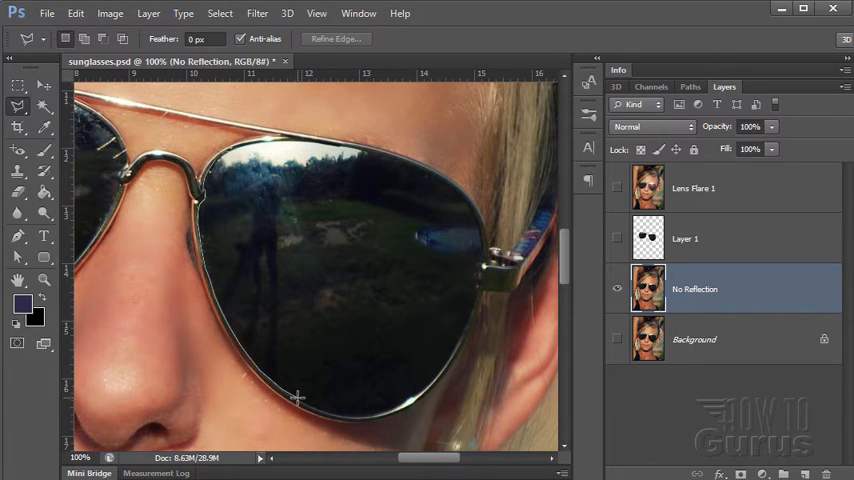
mouse_move(315, 405)
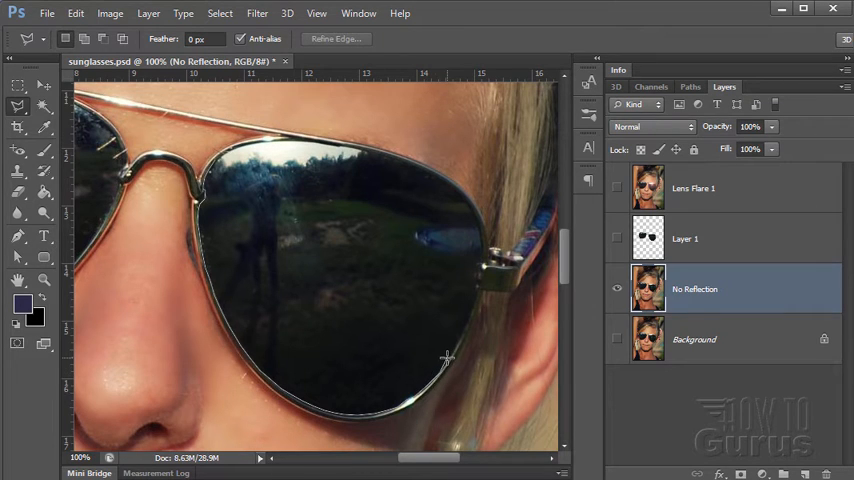
mouse_move(462, 337)
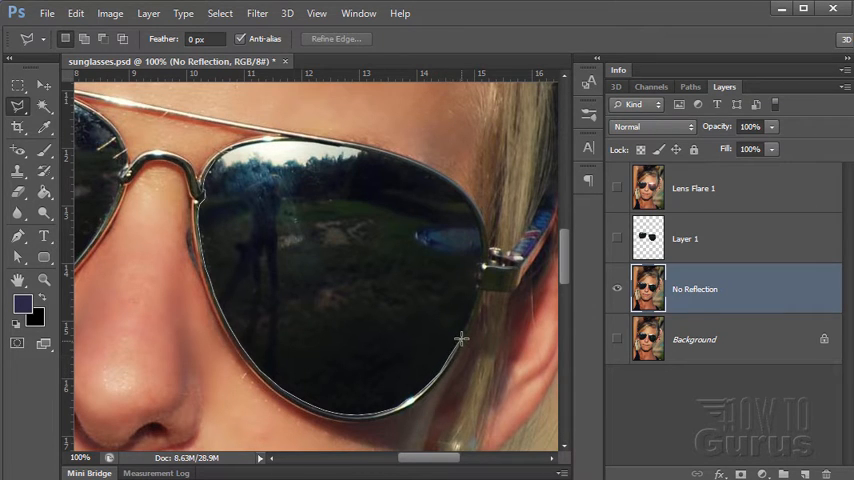
mouse_move(468, 316)
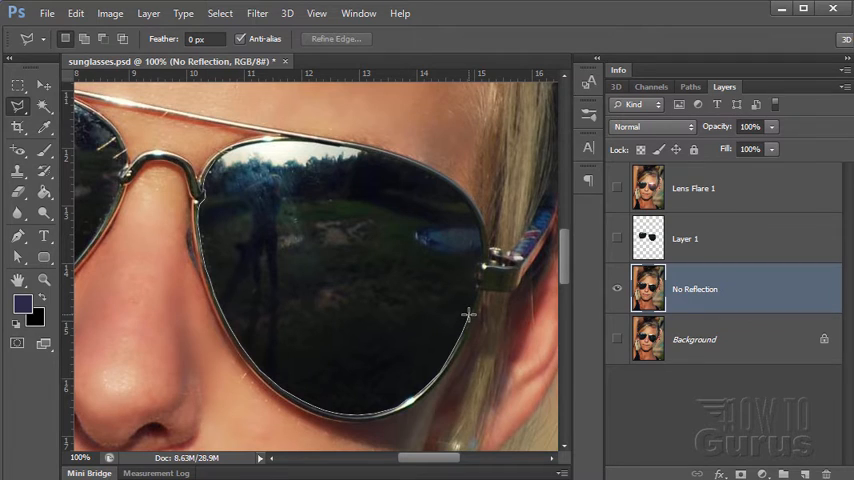
mouse_move(472, 298)
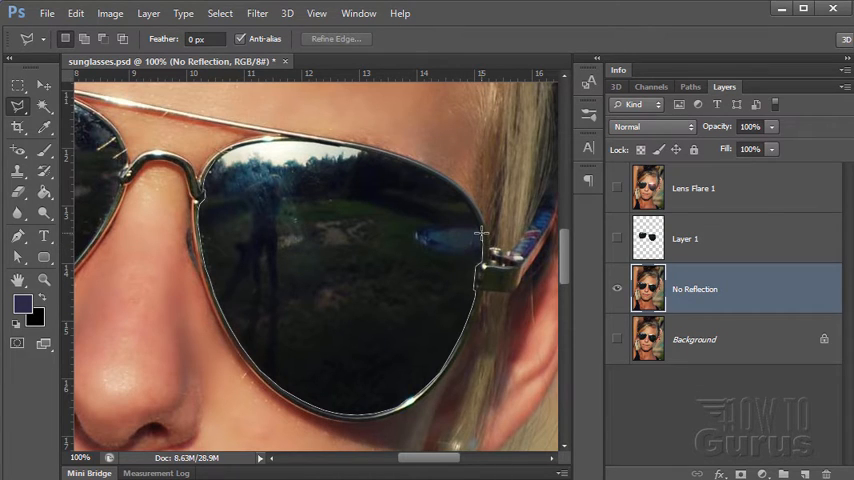
mouse_move(472, 215)
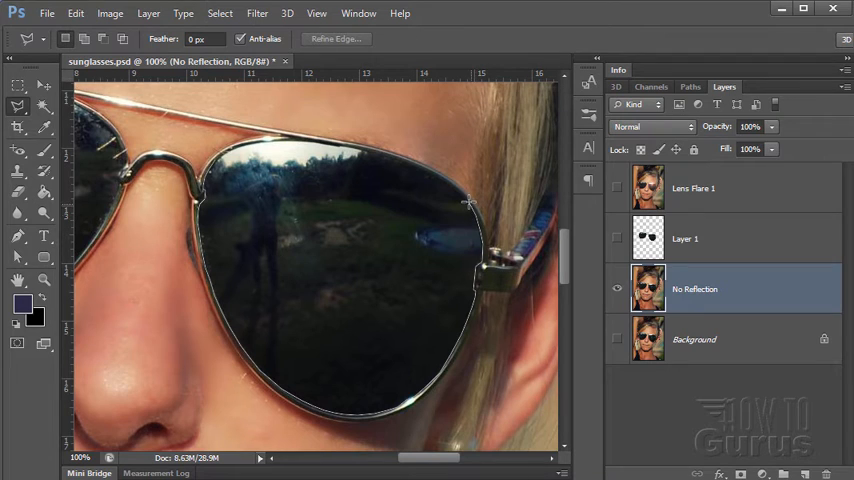
mouse_move(458, 193)
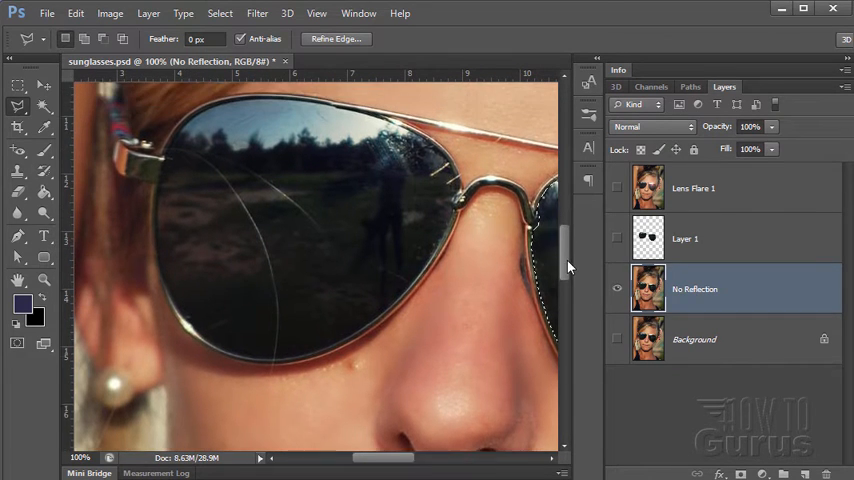
Scroll the view to bring the left lens into view
scroll(up, 3)
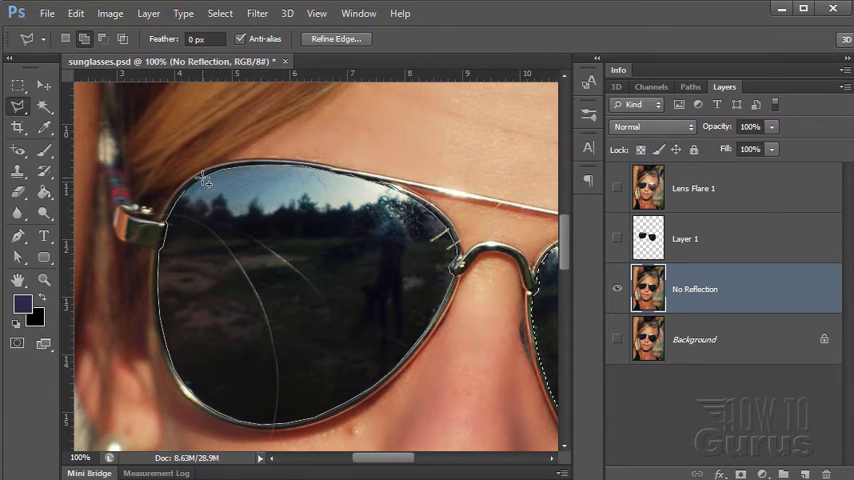
mouse_move(185, 200)
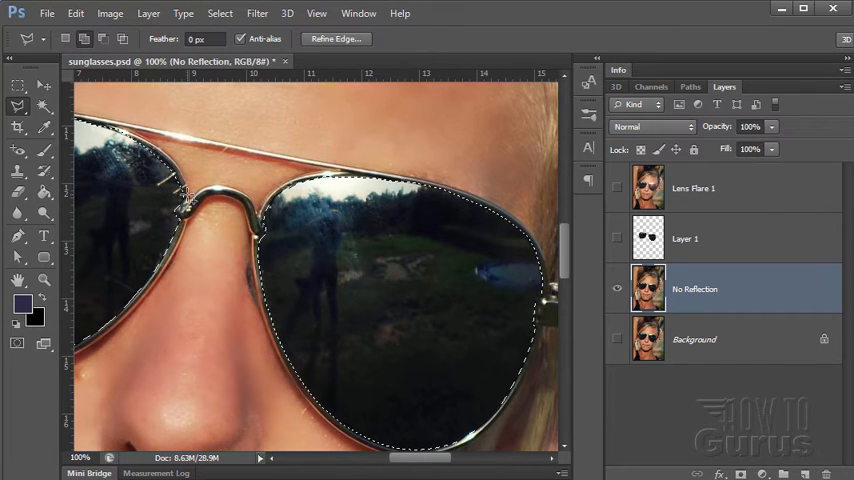
Save the two-lens selection as a new channel named 'sunglasses'
click(219, 13)
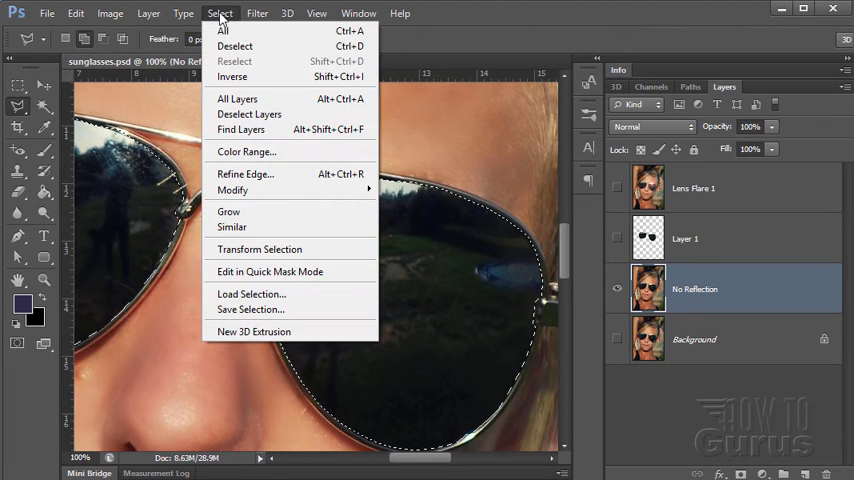
click(250, 309)
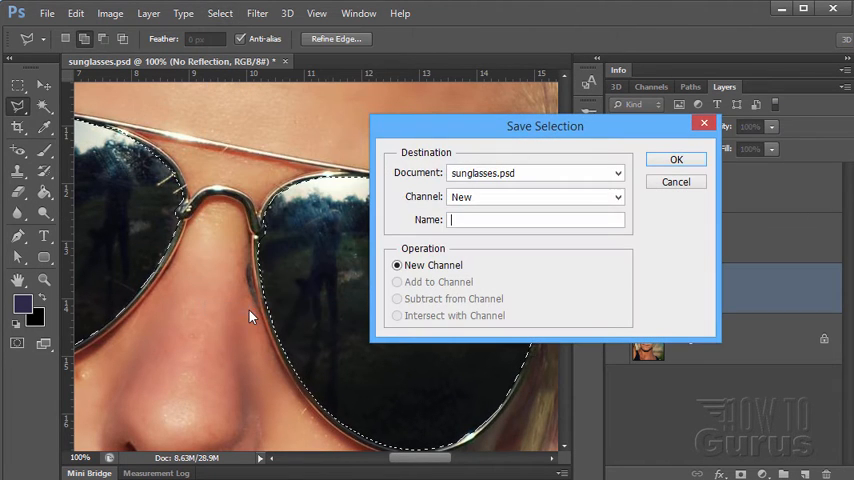
click(617, 196)
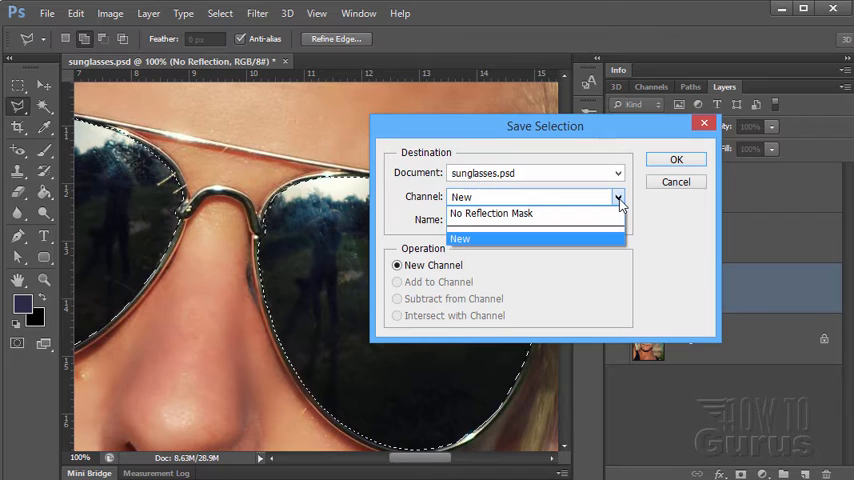
click(460, 238)
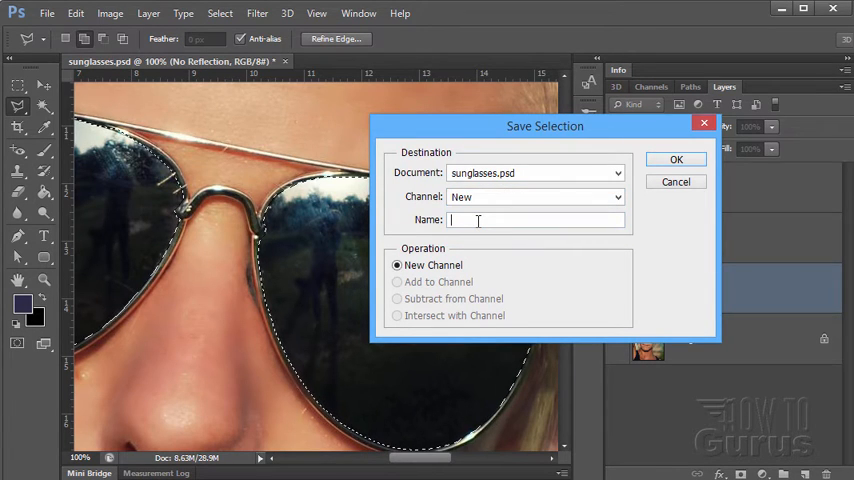
text(sungl)
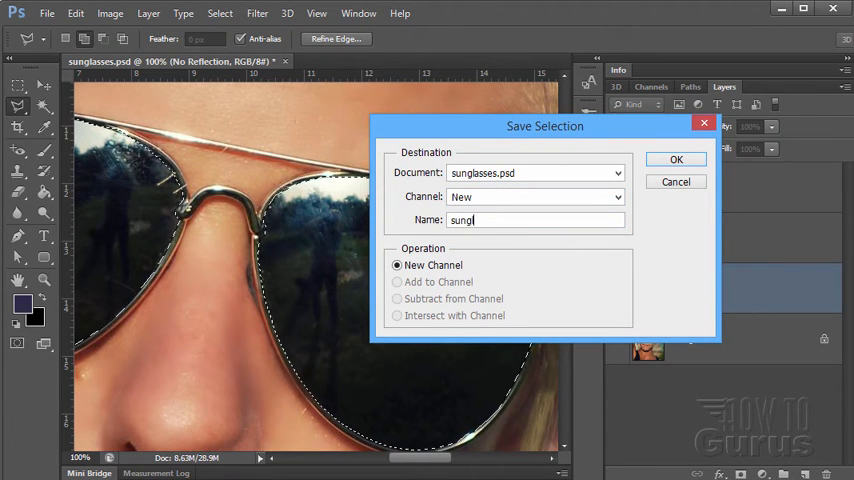
text(asses)
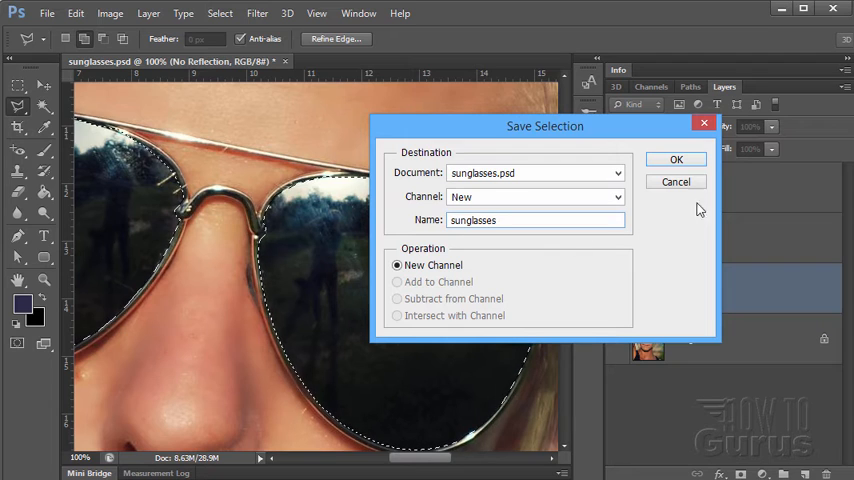
click(676, 159)
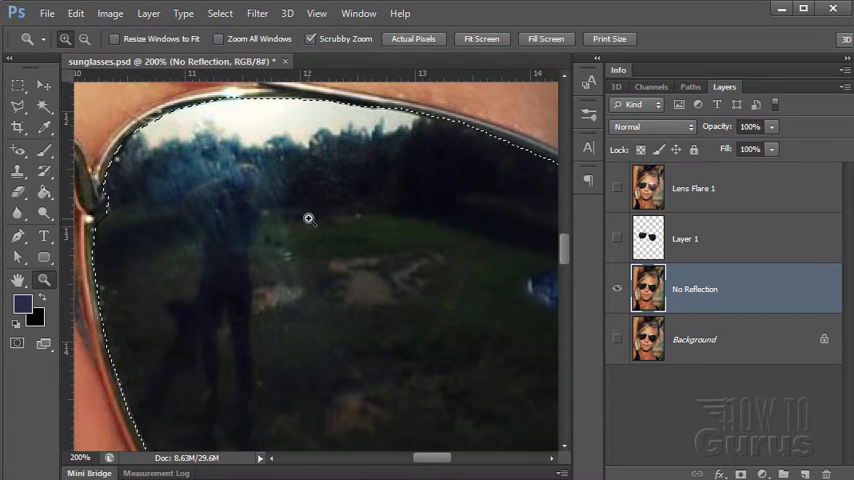
mouse_move(270, 188)
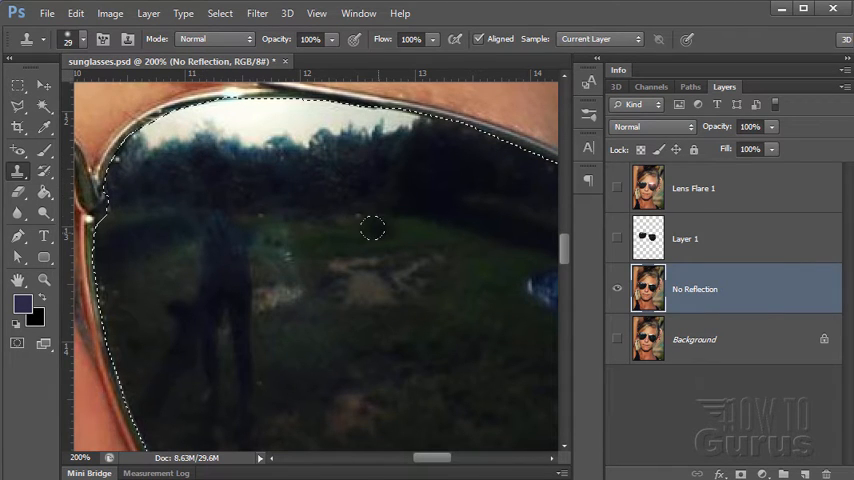
mouse_move(351, 239)
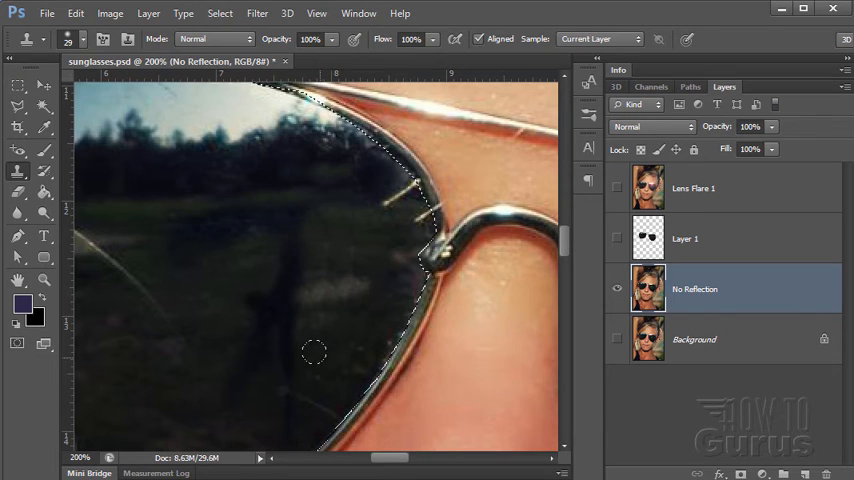
mouse_move(285, 380)
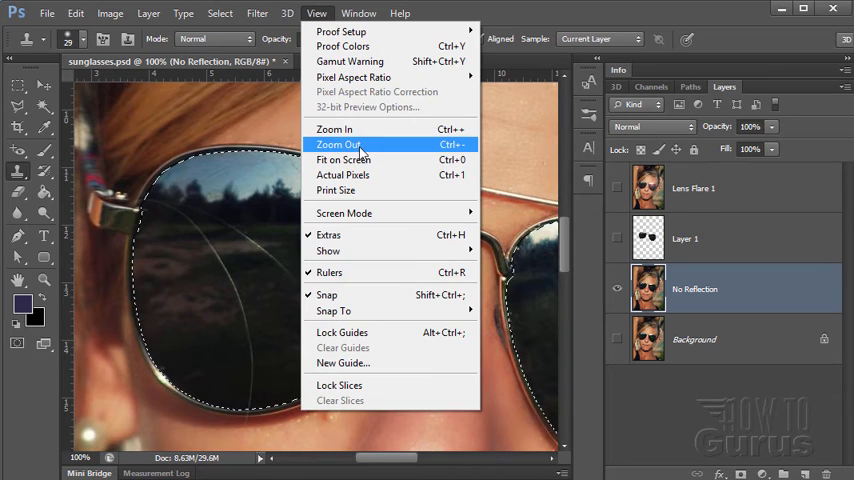
Zoom out twice so both lenses and the face are visible
click(338, 144)
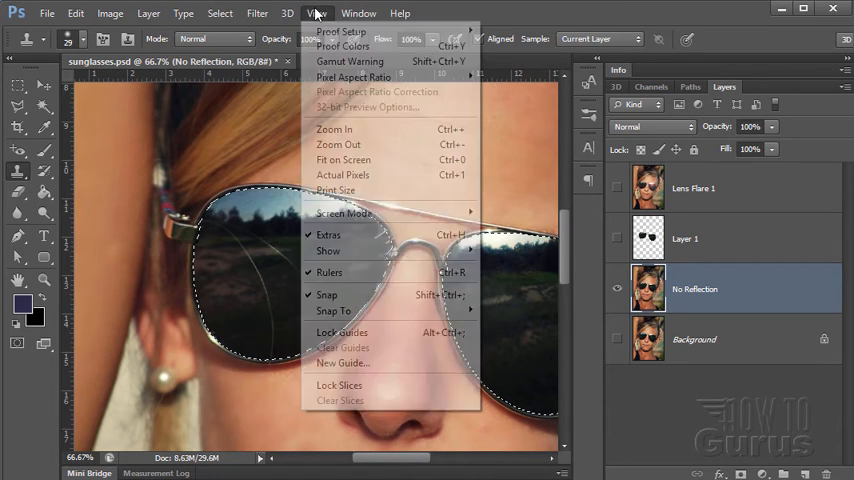
click(343, 160)
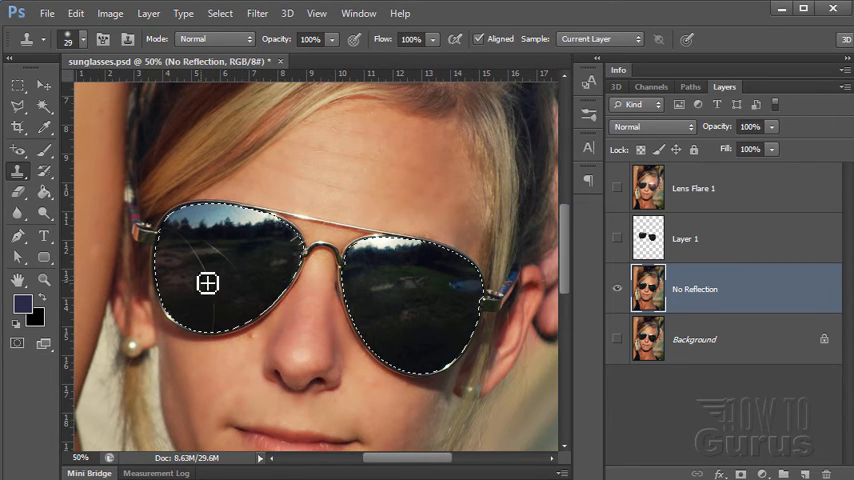
mouse_move(241, 298)
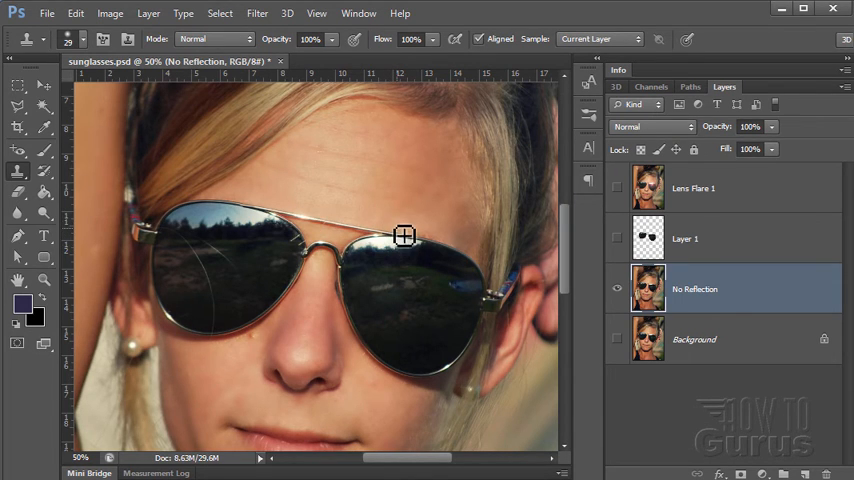
mouse_move(104, 292)
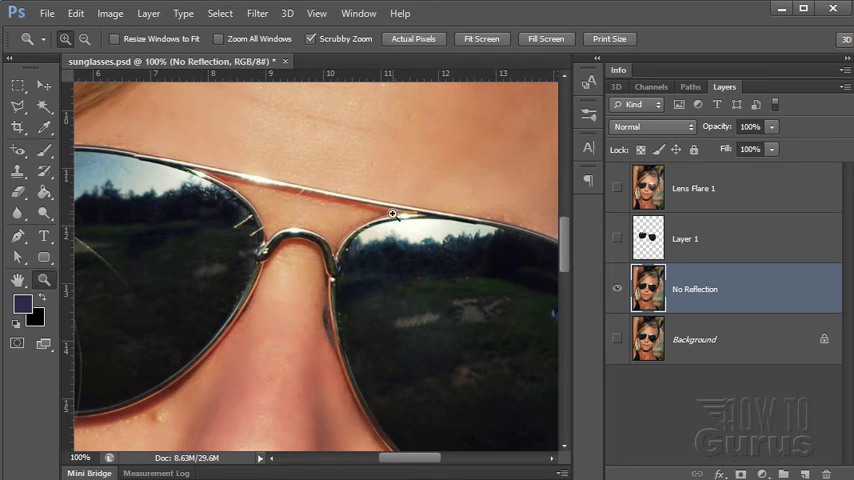
mouse_move(530, 248)
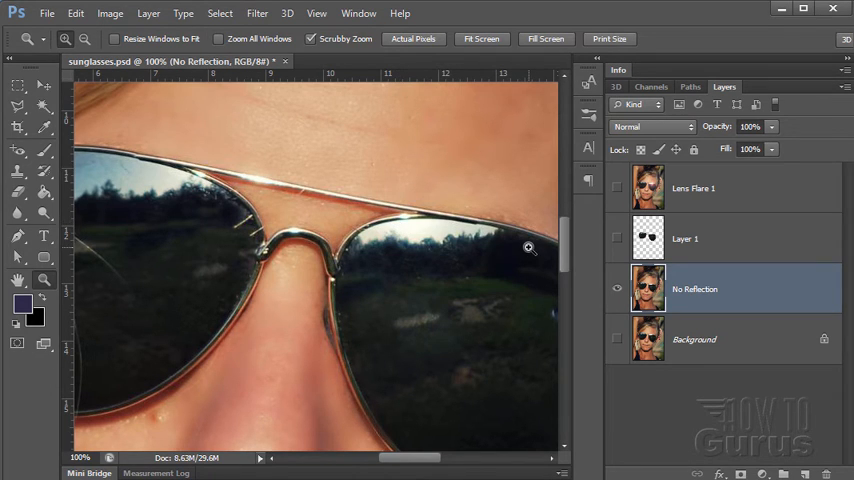
mouse_move(461, 199)
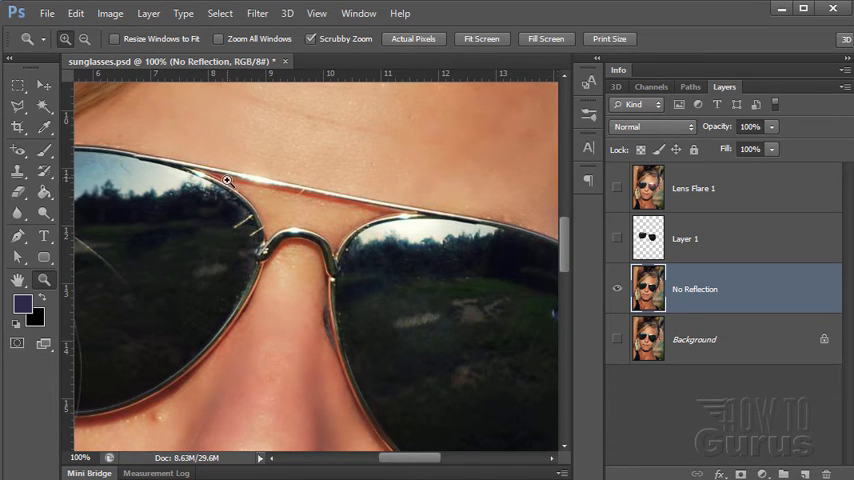
mouse_move(355, 162)
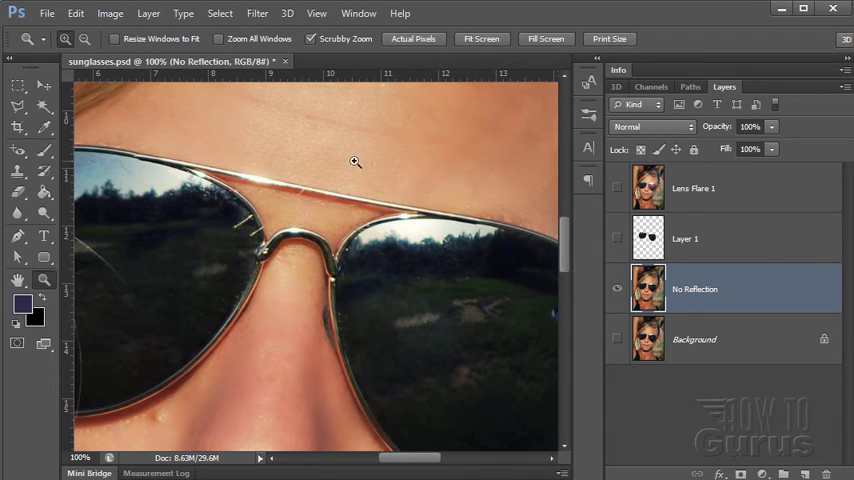
mouse_move(421, 175)
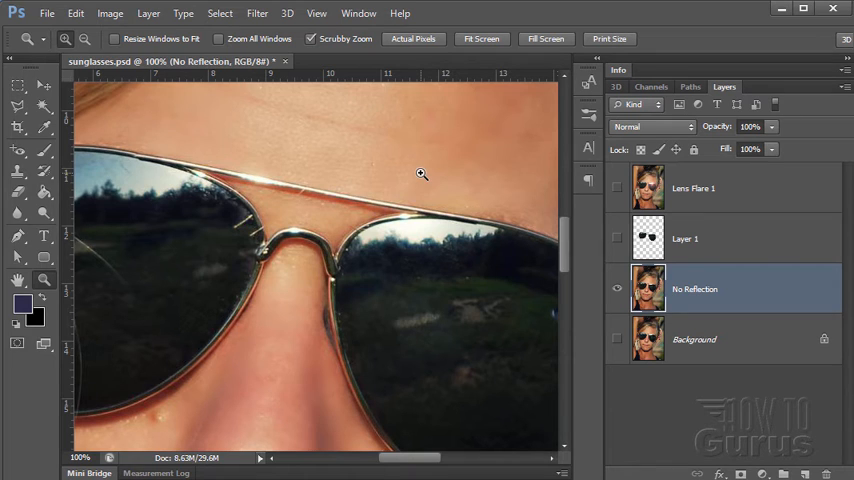
mouse_move(389, 307)
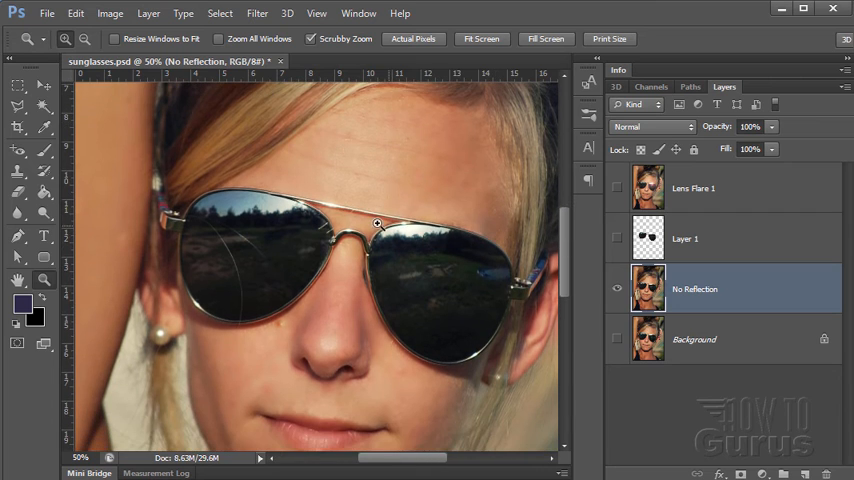
mouse_move(343, 148)
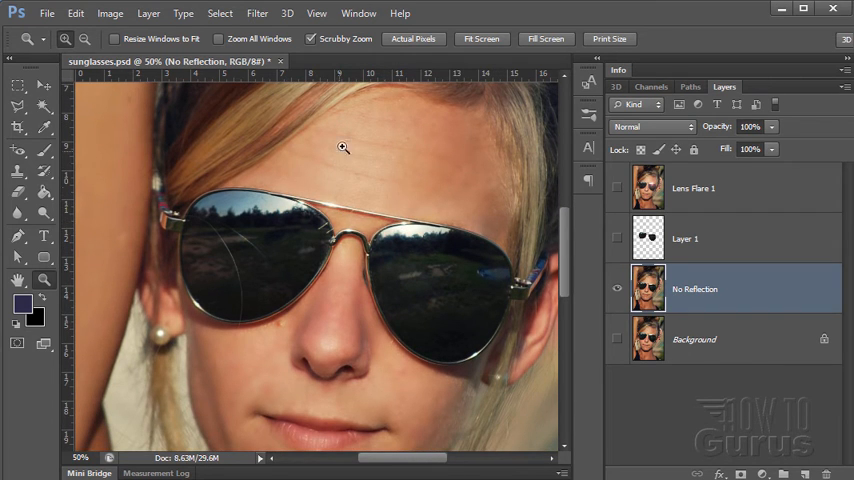
mouse_move(457, 202)
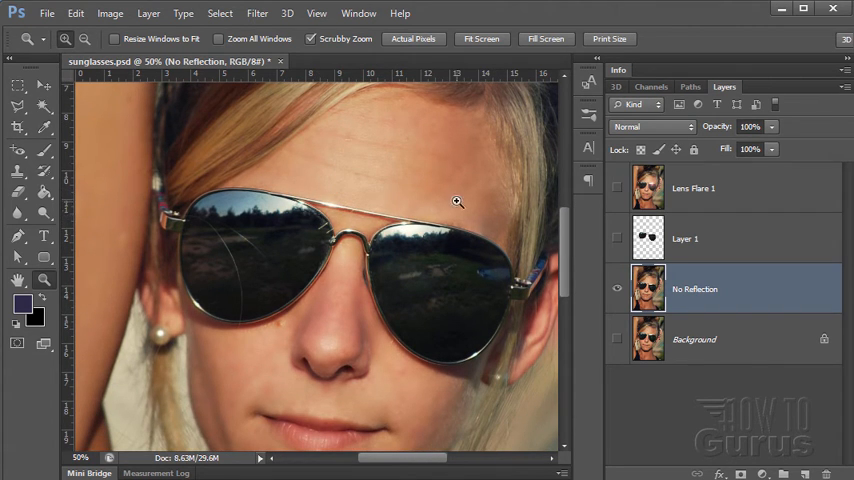
mouse_move(417, 222)
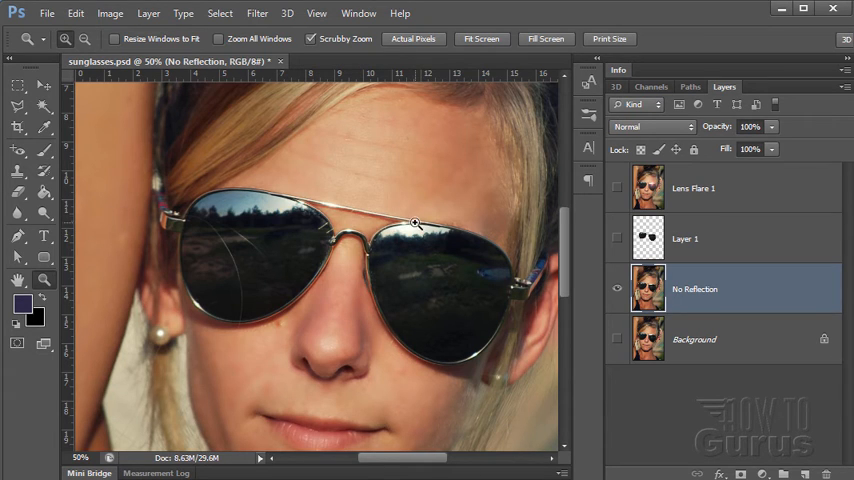
mouse_move(345, 214)
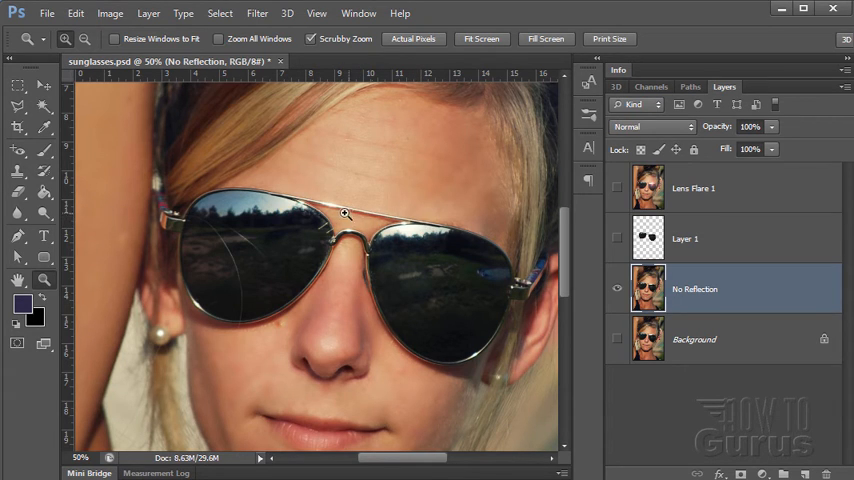
mouse_move(408, 226)
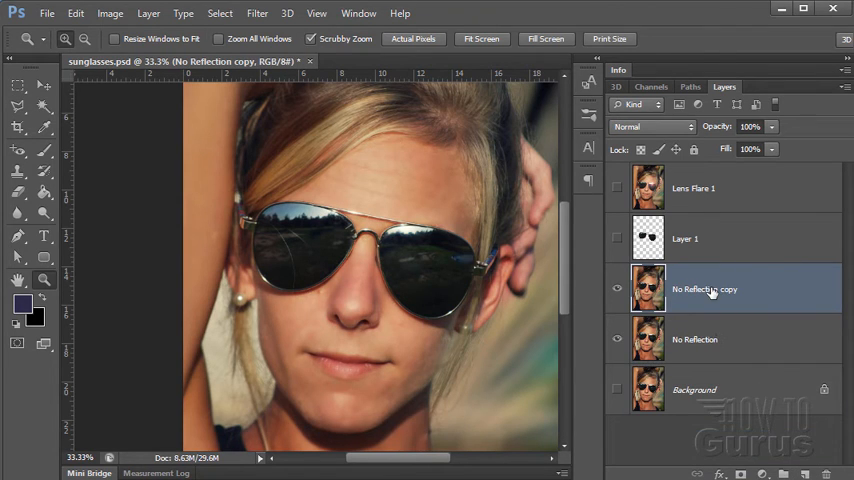
Rename the duplicated layer to 'Lens Flare'
double_click(710, 289)
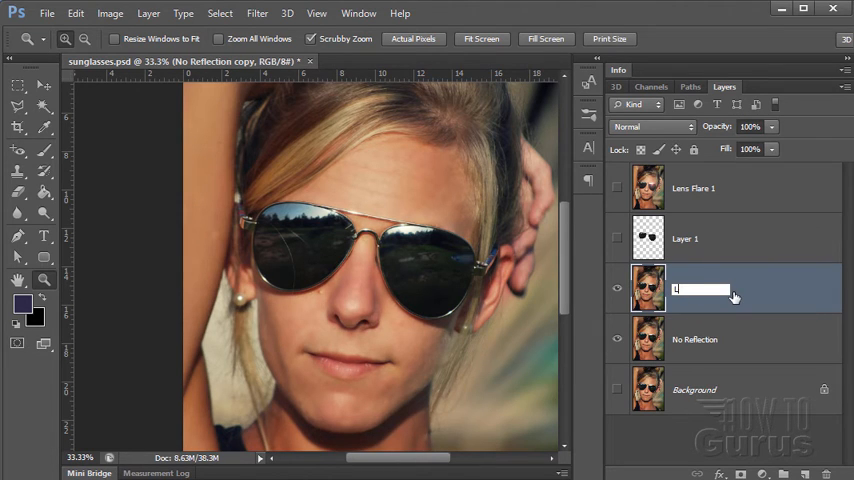
text(Lens Flare)
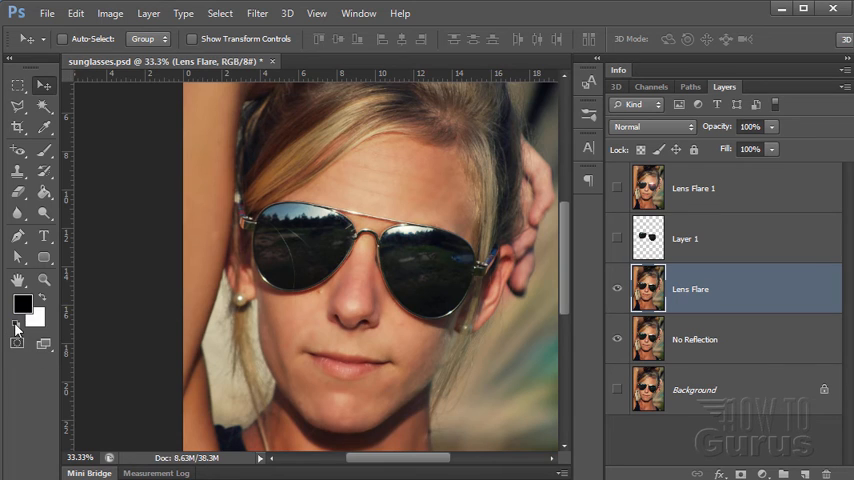
mouse_move(42, 325)
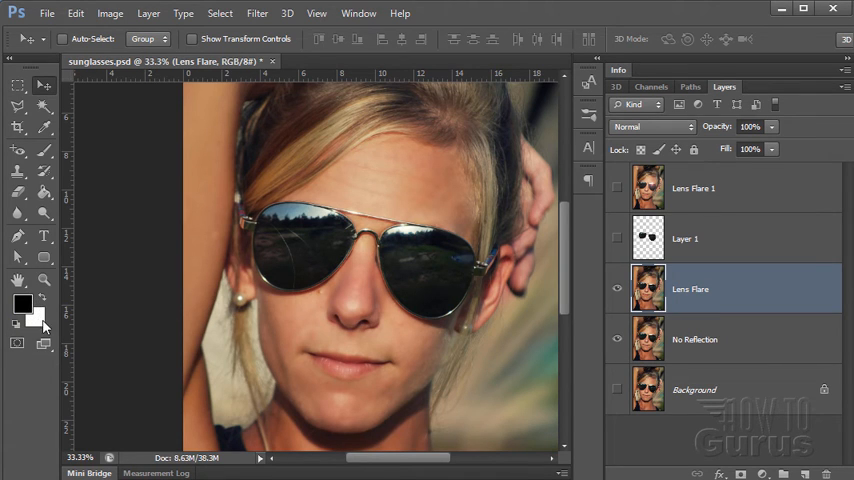
Open the Filter menu to reach the render filters
click(257, 13)
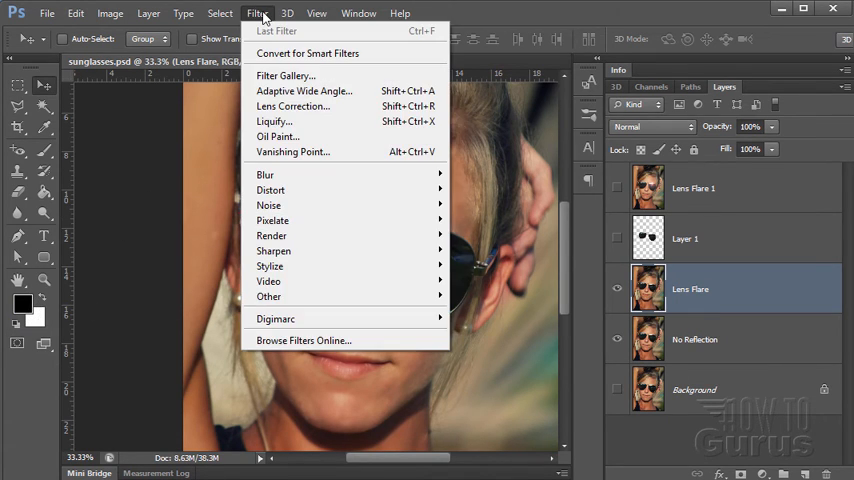
mouse_move(271, 235)
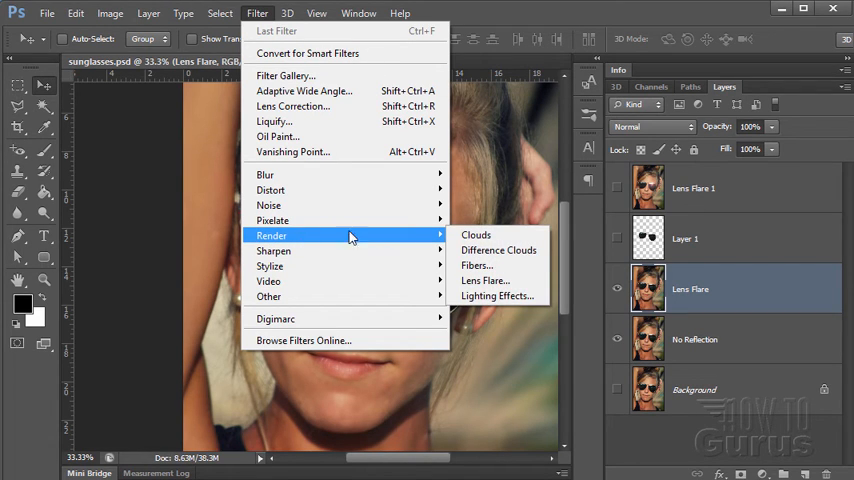
Open the Lens Flare filter and set the flare centre on the frame bar
click(485, 280)
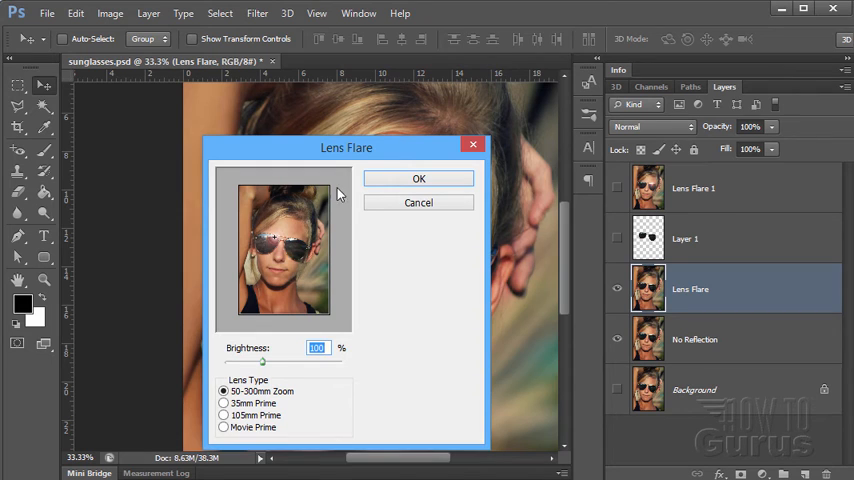
drag(346, 147, 546, 121)
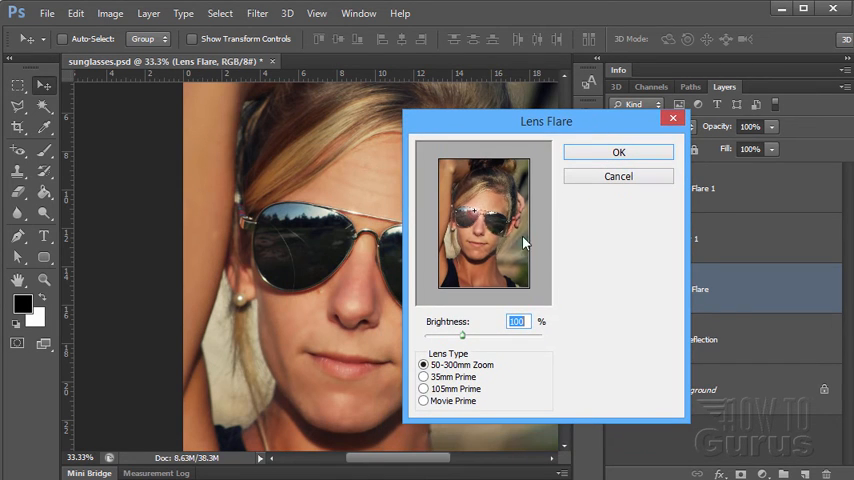
mouse_move(515, 340)
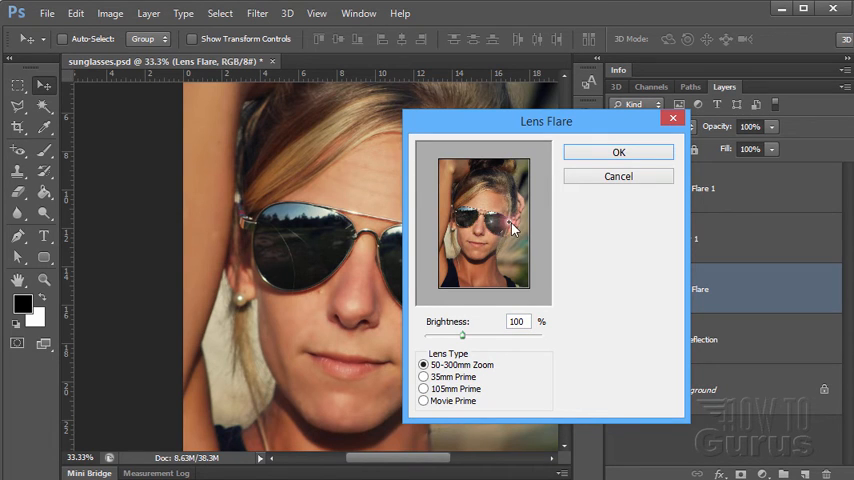
click(460, 185)
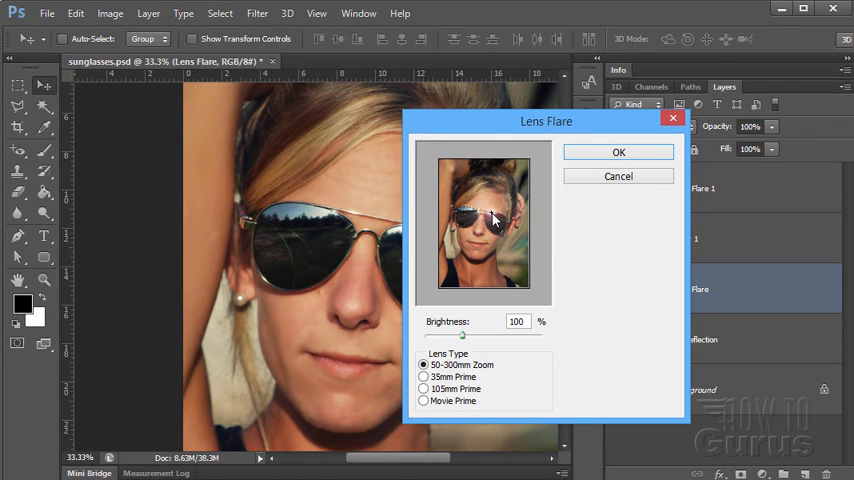
mouse_move(516, 238)
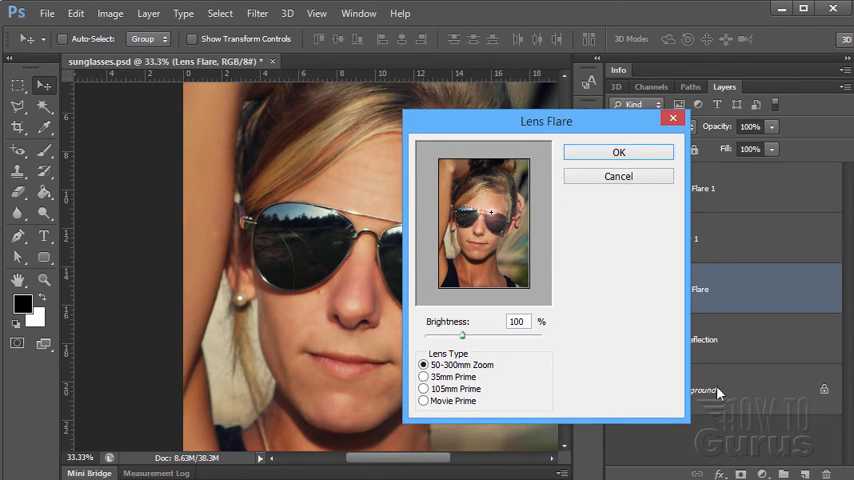
mouse_move(530, 270)
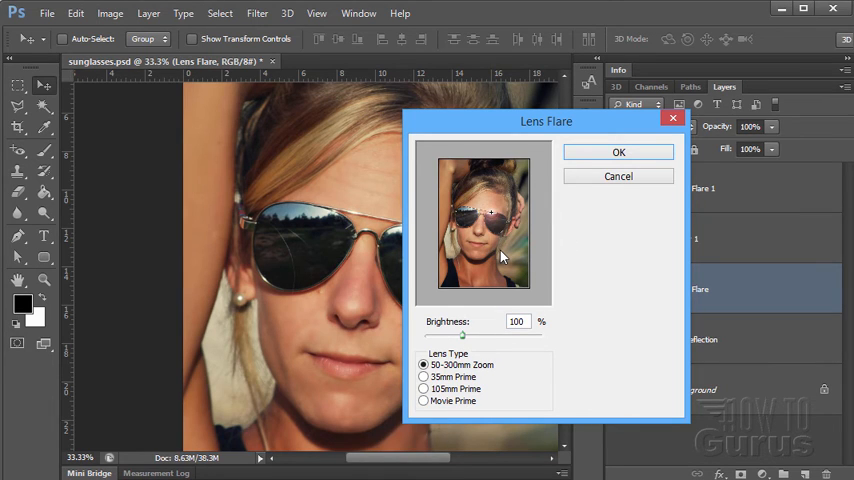
mouse_move(585, 247)
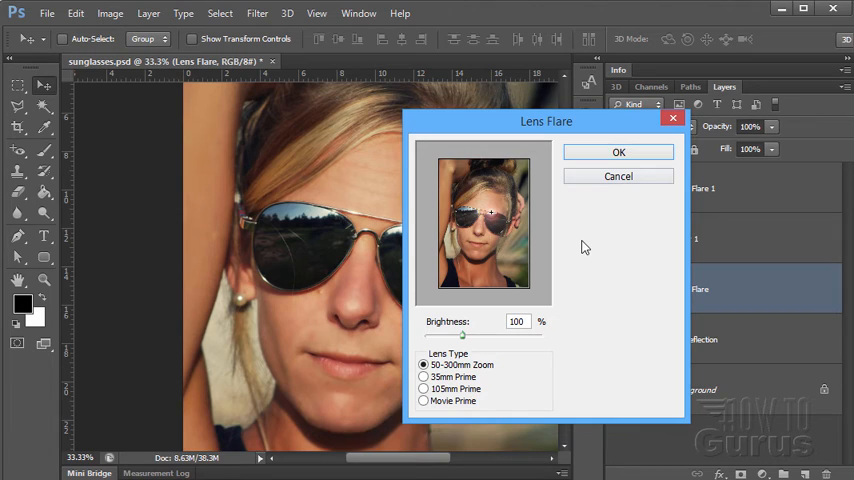
mouse_move(590, 232)
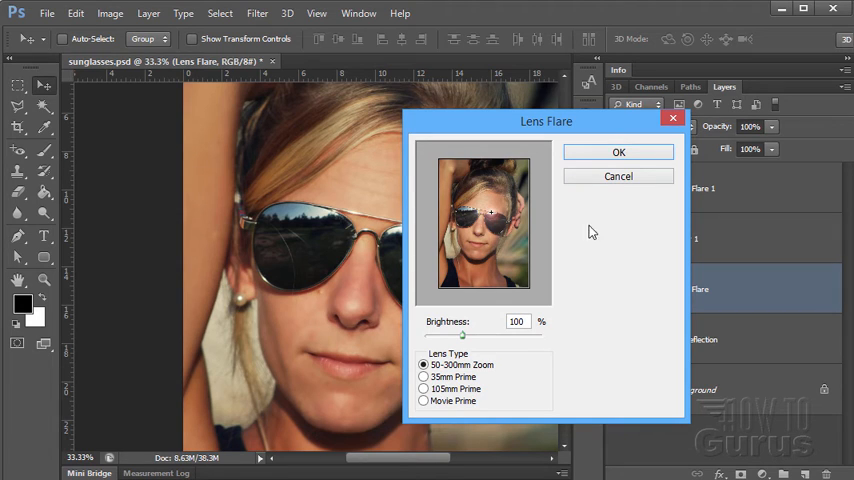
mouse_move(497, 221)
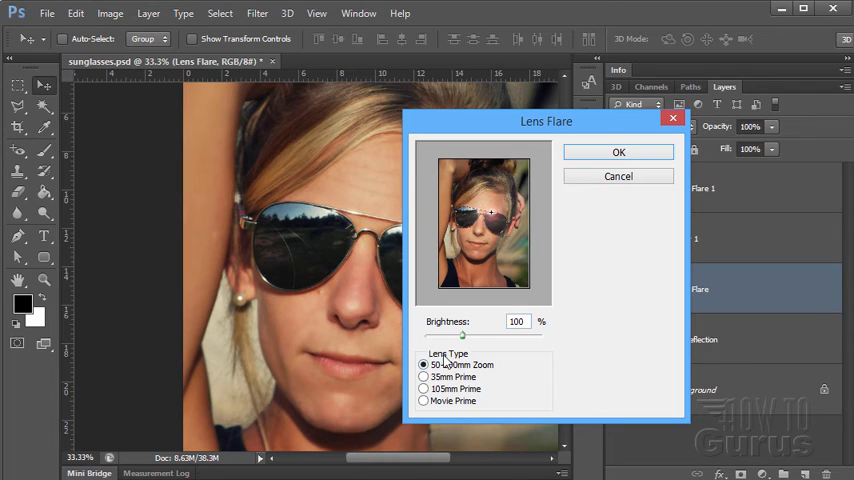
Try the Movie Prime flare, then return to the 50-300mm Zoom lens type
triple_click(517, 321)
text(155)
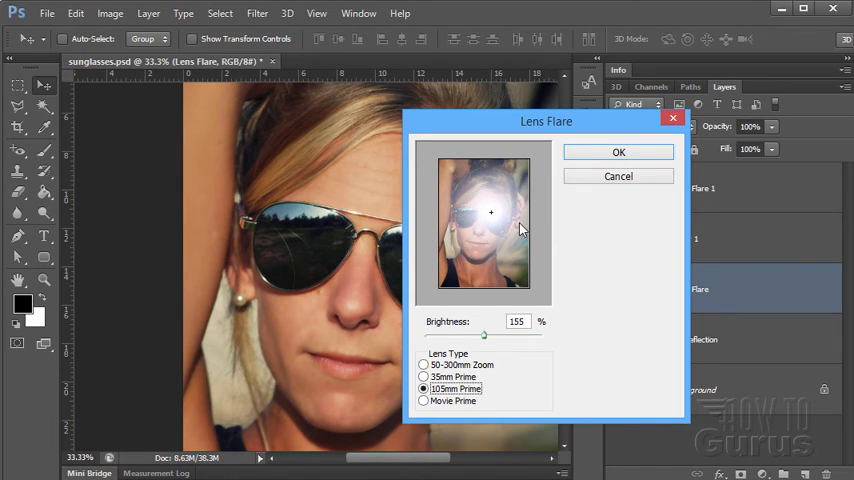
click(424, 400)
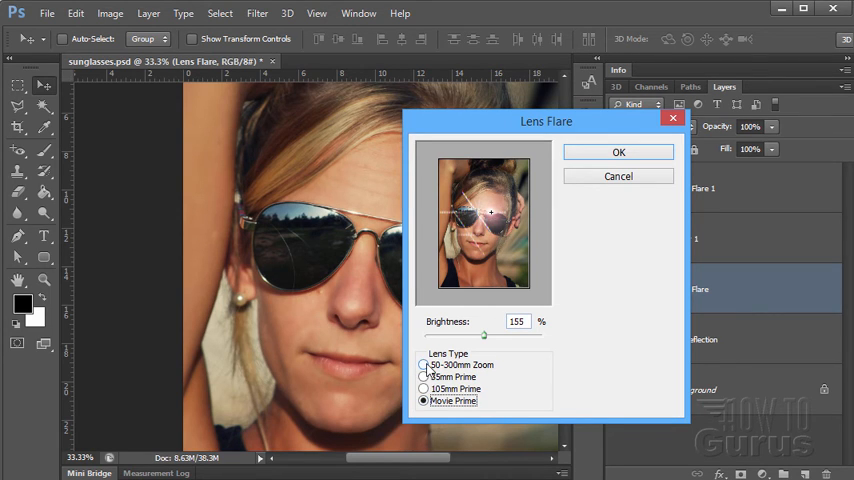
click(424, 364)
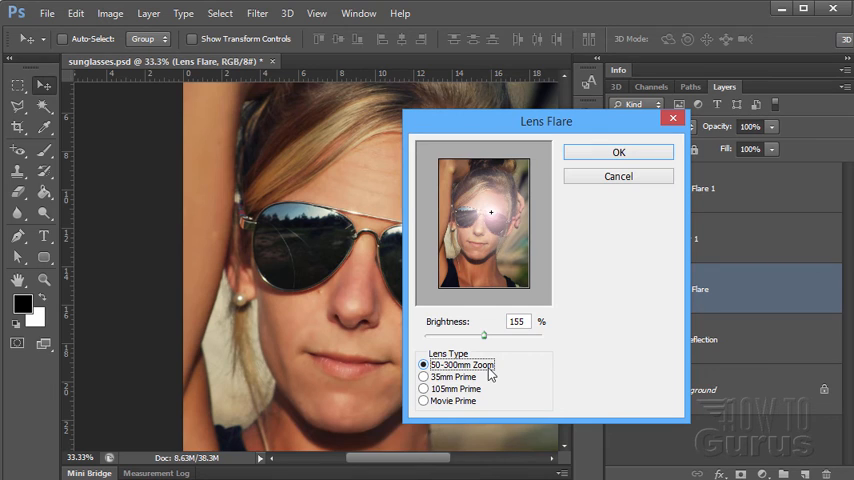
mouse_move(485, 278)
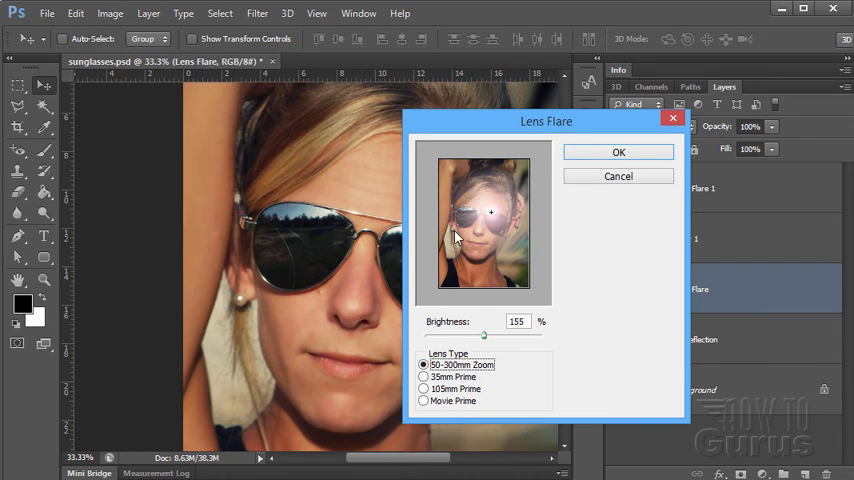
mouse_move(505, 237)
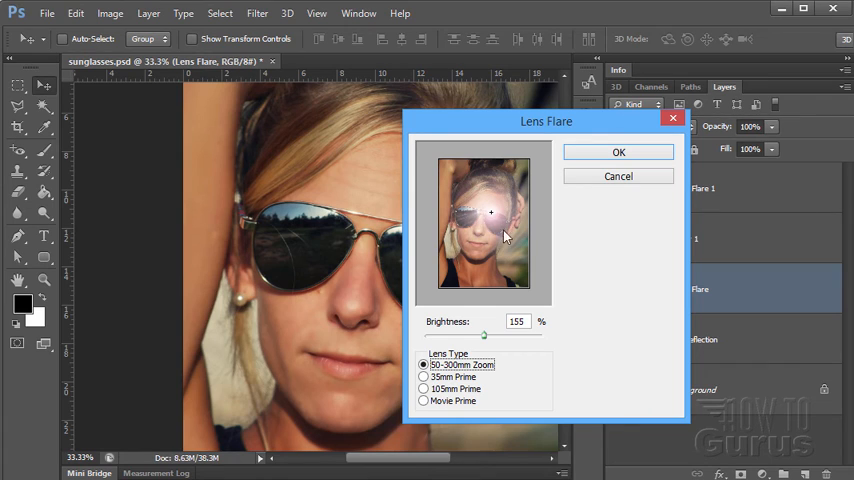
mouse_move(436, 262)
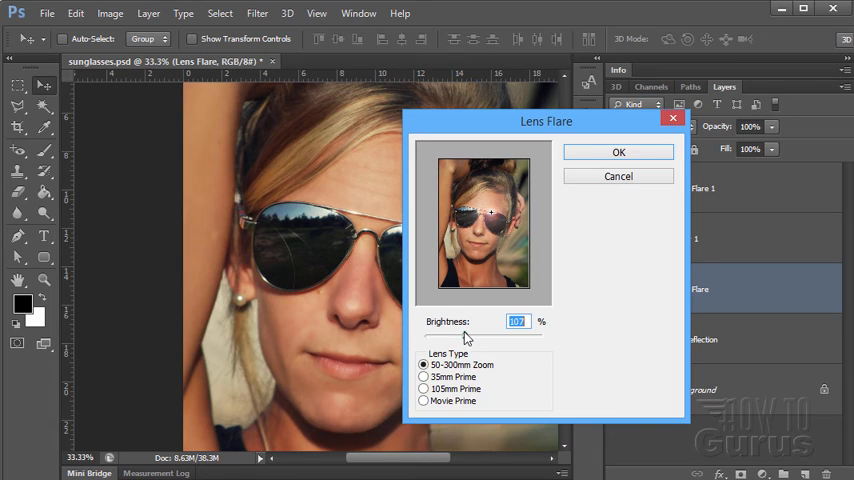
Set the flare brightness to about 107% and apply the lens flare
text(105)
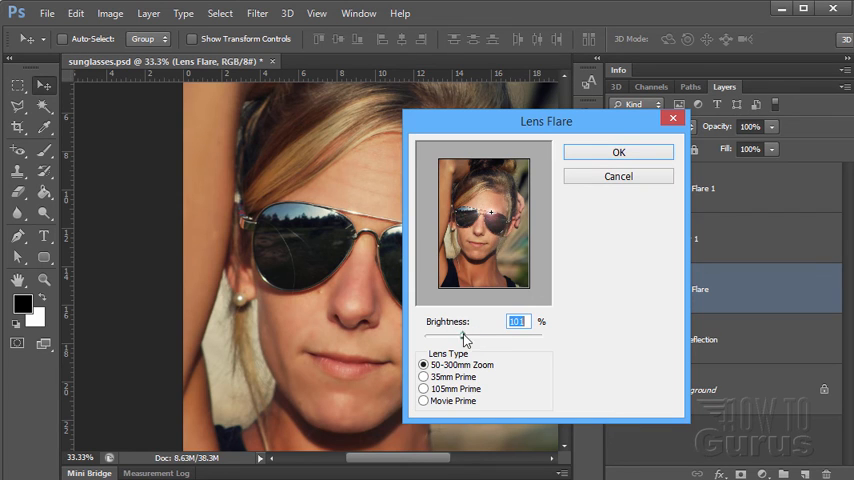
drag(465, 335, 492, 335)
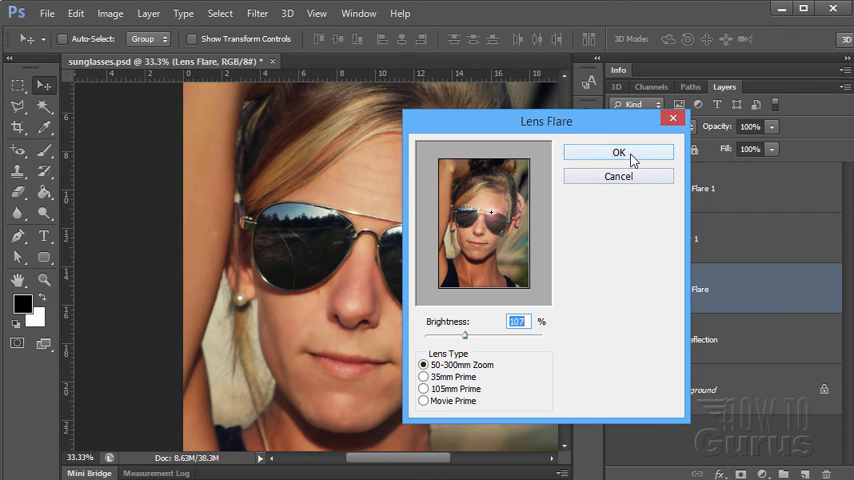
click(618, 152)
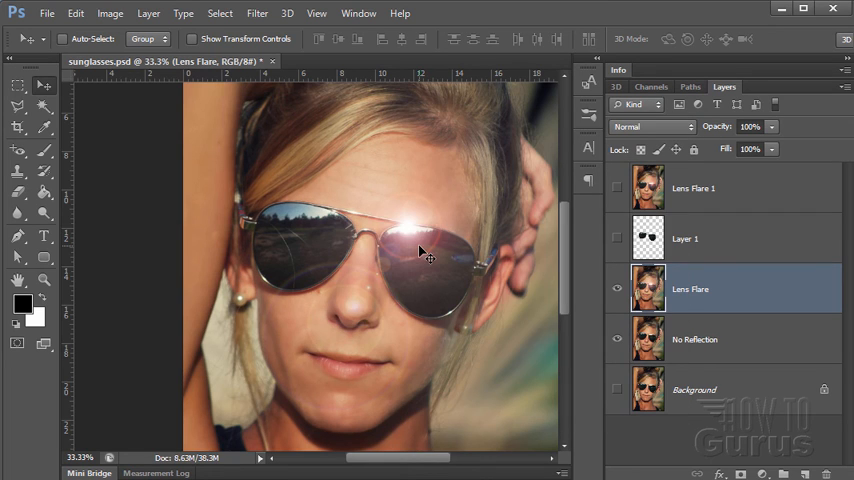
mouse_move(421, 235)
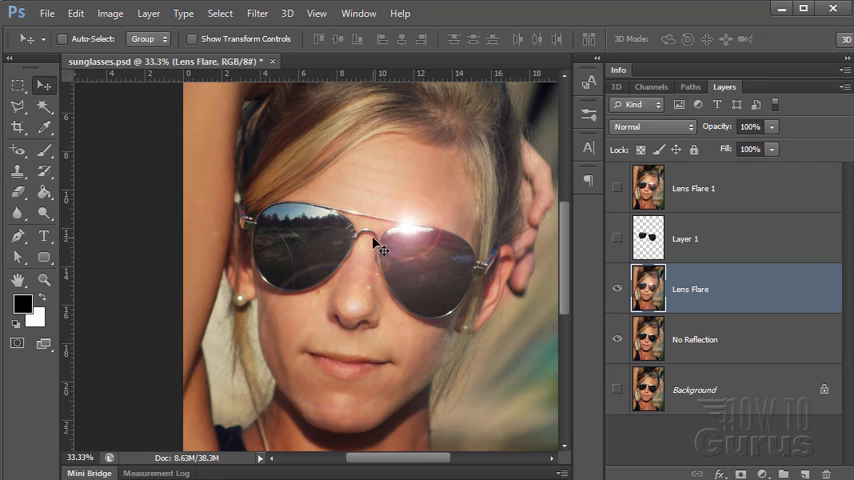
mouse_move(435, 268)
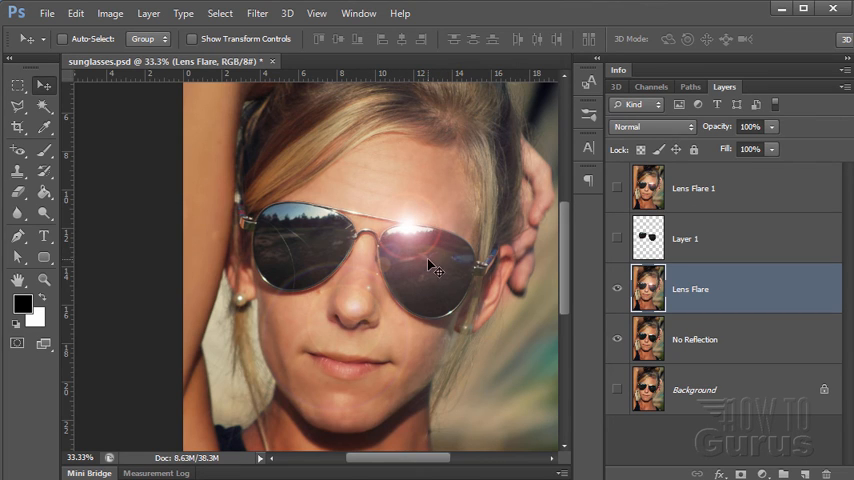
mouse_move(350, 272)
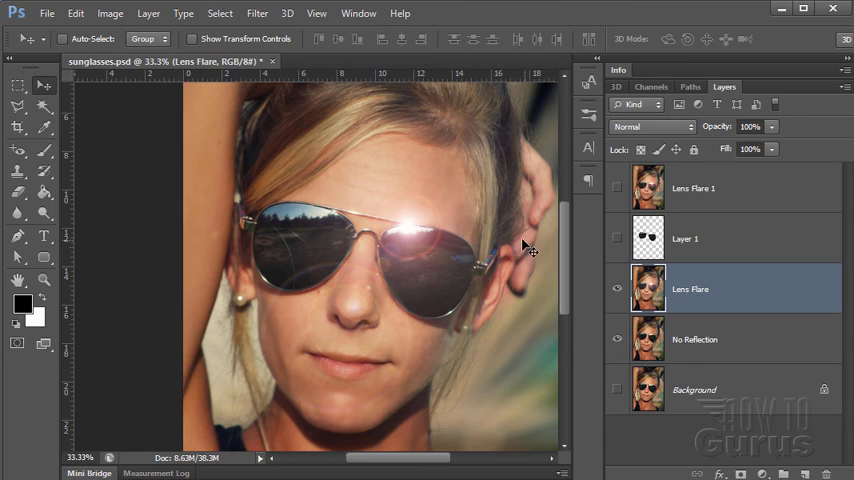
mouse_move(495, 302)
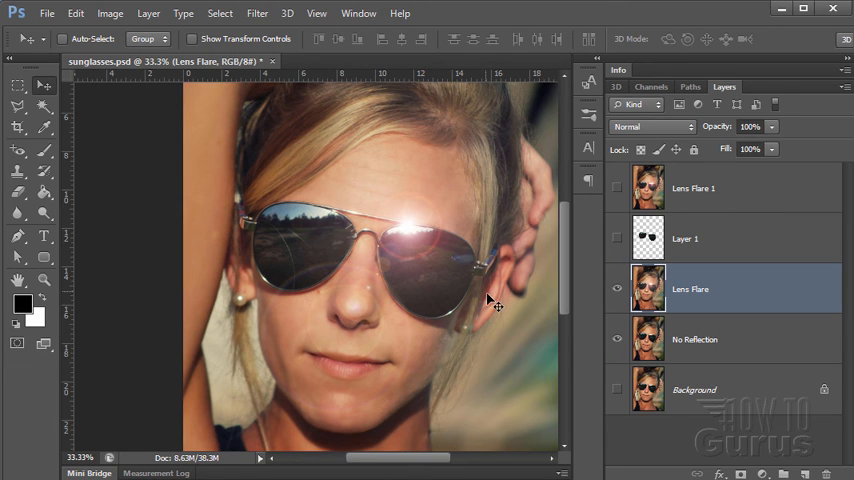
After checking the flare on the sunglasses' frame bar, open the View menu
click(316, 13)
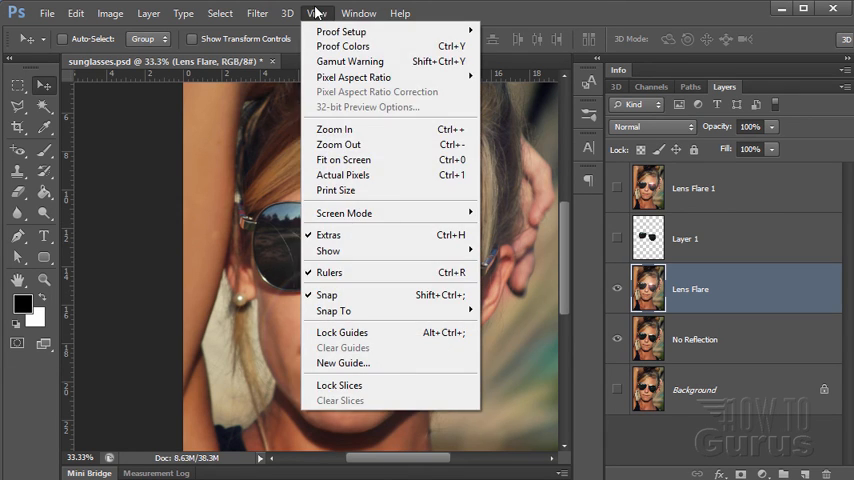
Choose Fit on Screen to show the whole portrait with the rendered flare
click(343, 159)
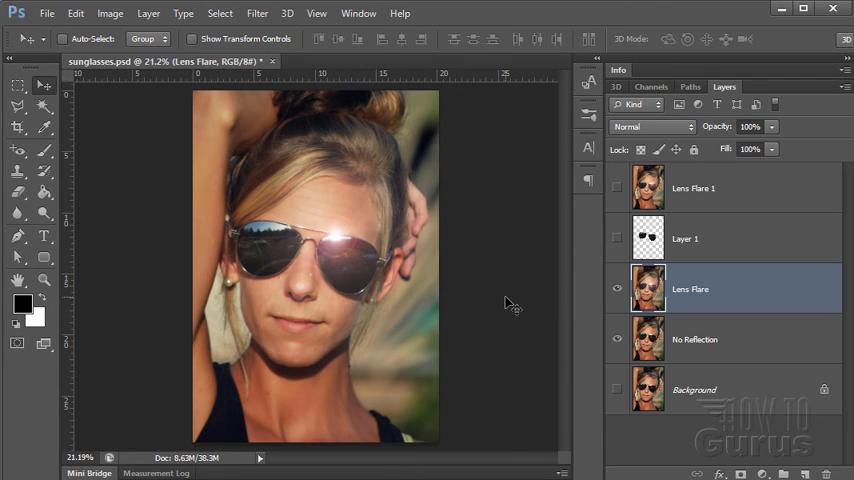
mouse_move(430, 300)
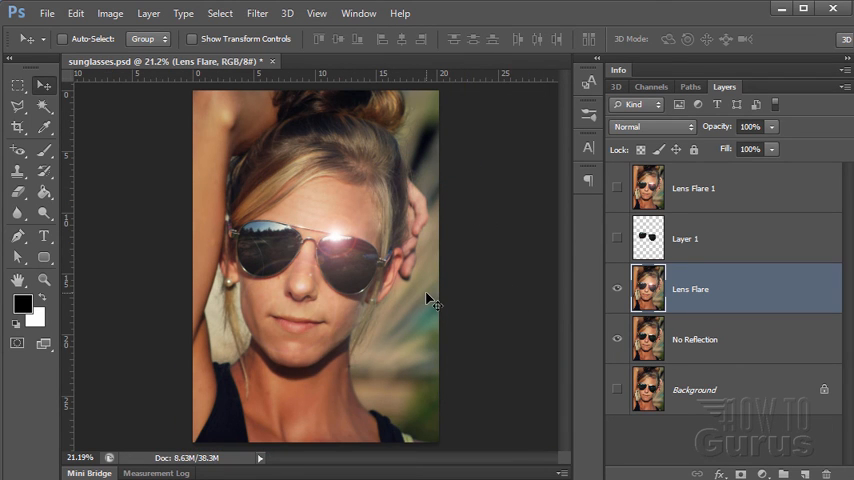
mouse_move(400, 315)
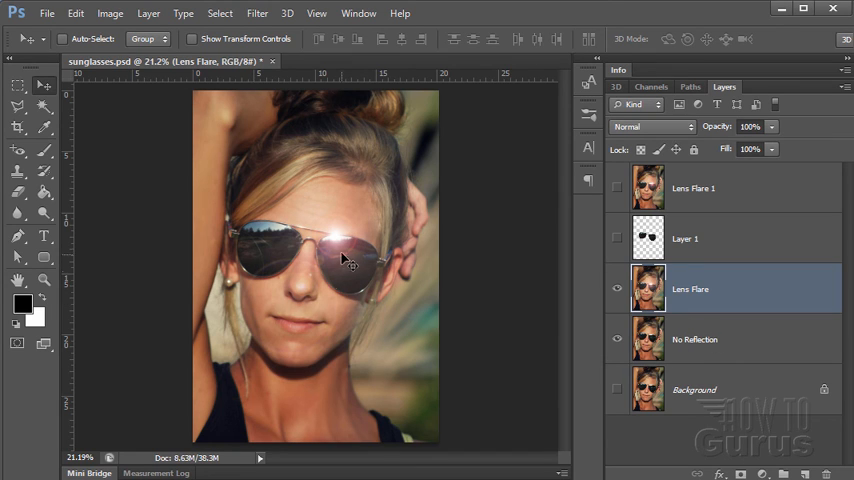
mouse_move(270, 270)
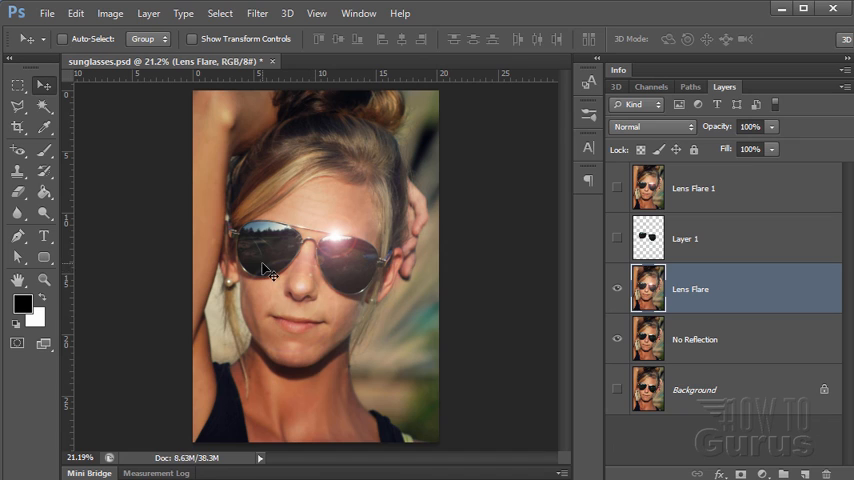
mouse_move(375, 268)
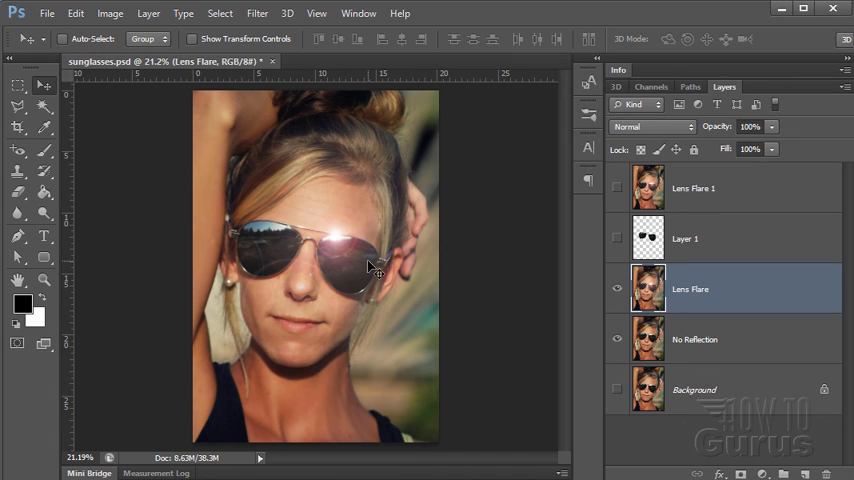
mouse_move(413, 307)
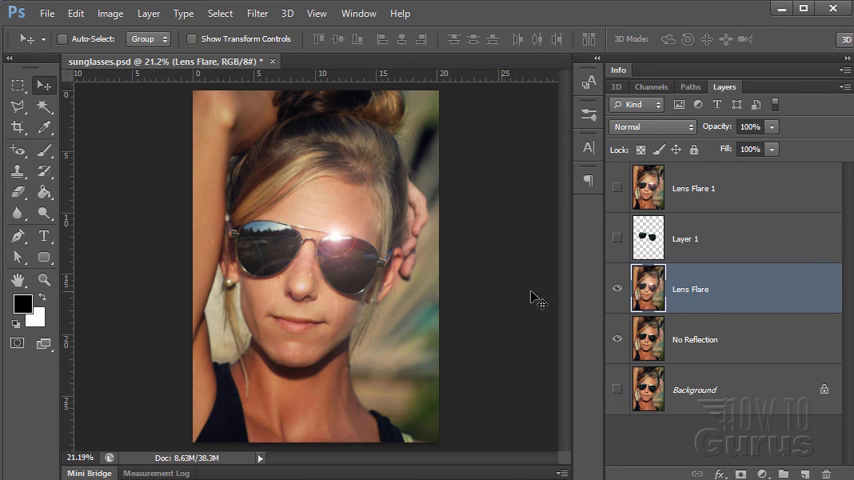
mouse_move(360, 250)
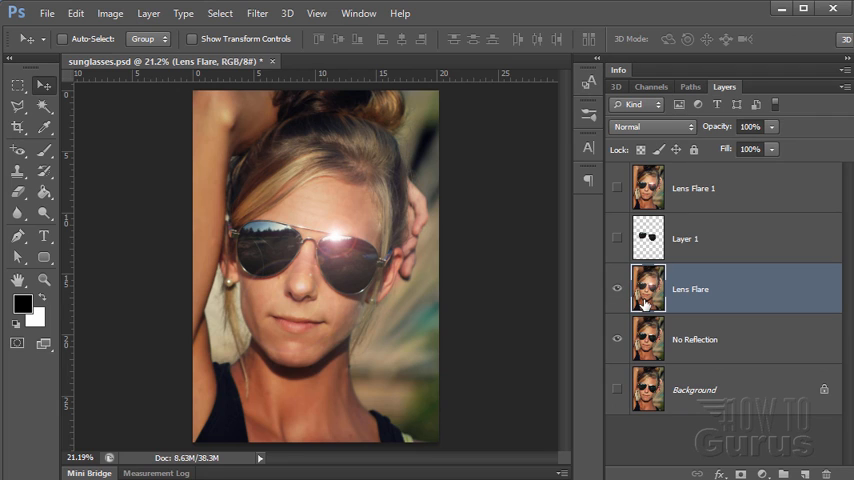
mouse_move(680, 352)
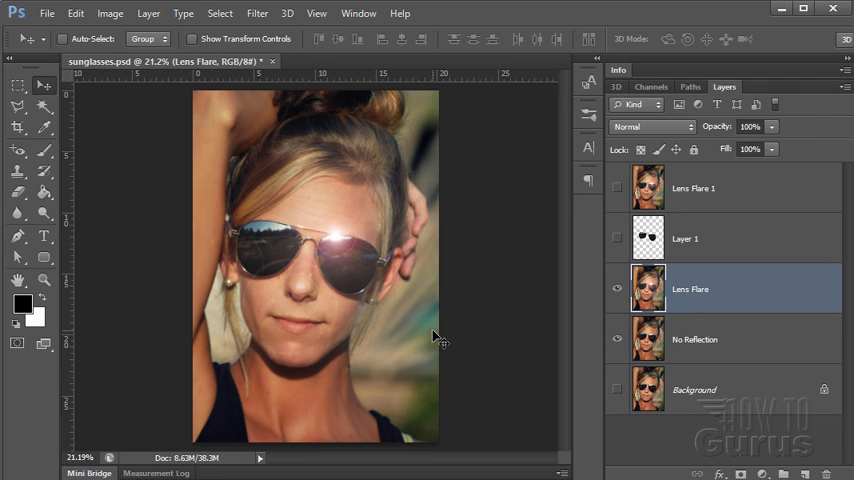
mouse_move(417, 302)
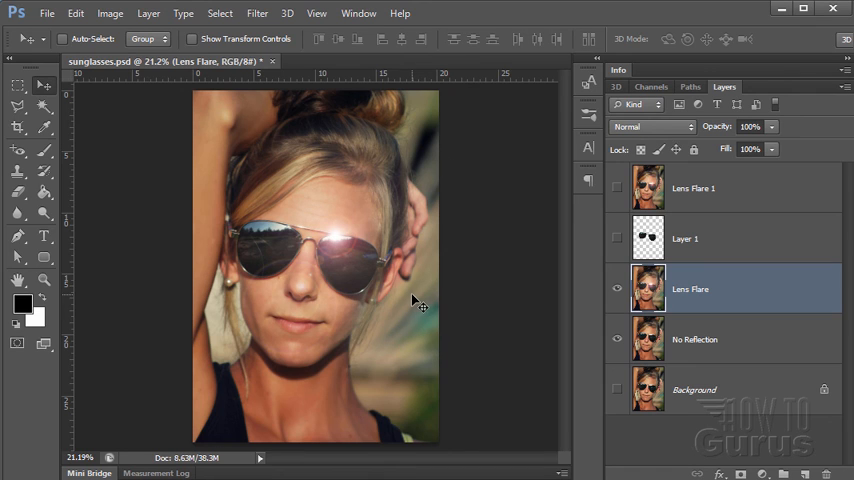
mouse_move(372, 244)
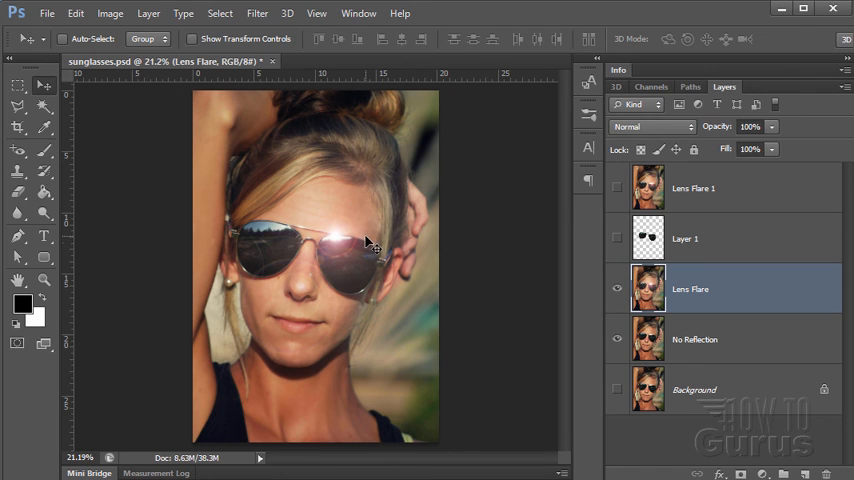
mouse_move(515, 258)
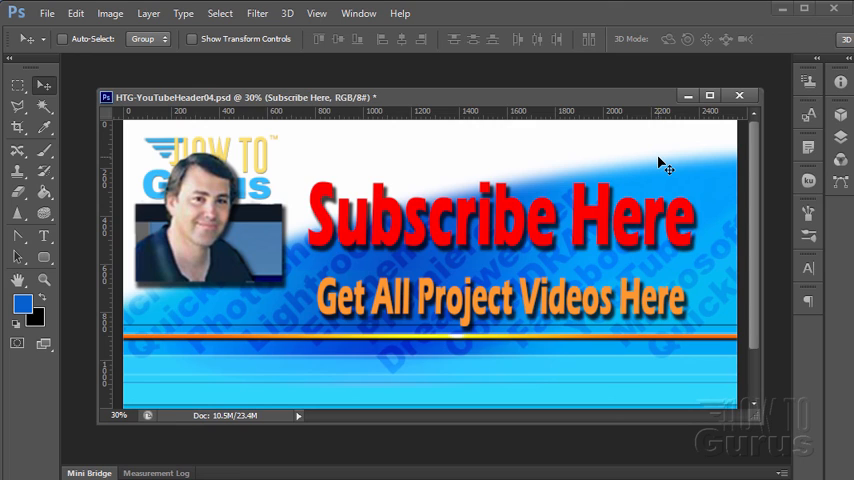
mouse_move(400, 232)
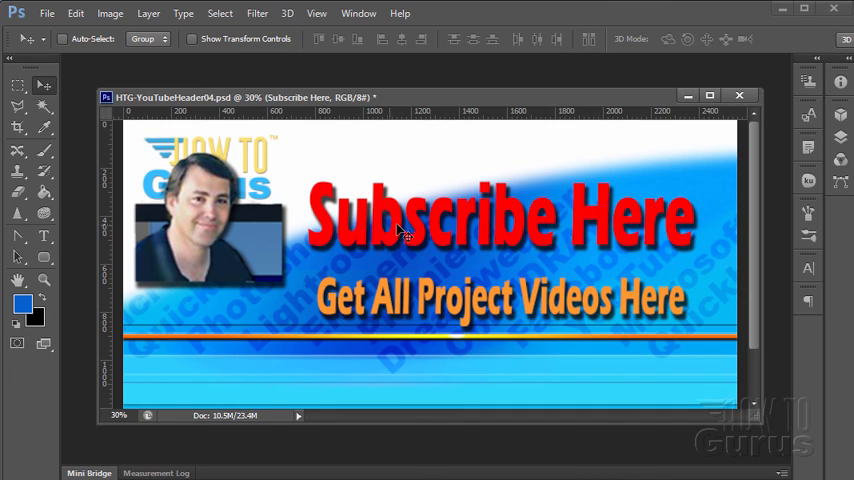
mouse_move(628, 224)
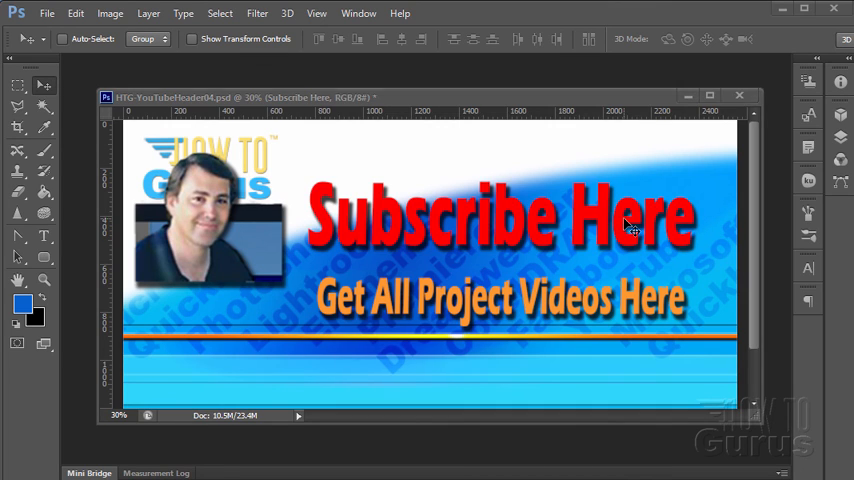
mouse_move(613, 261)
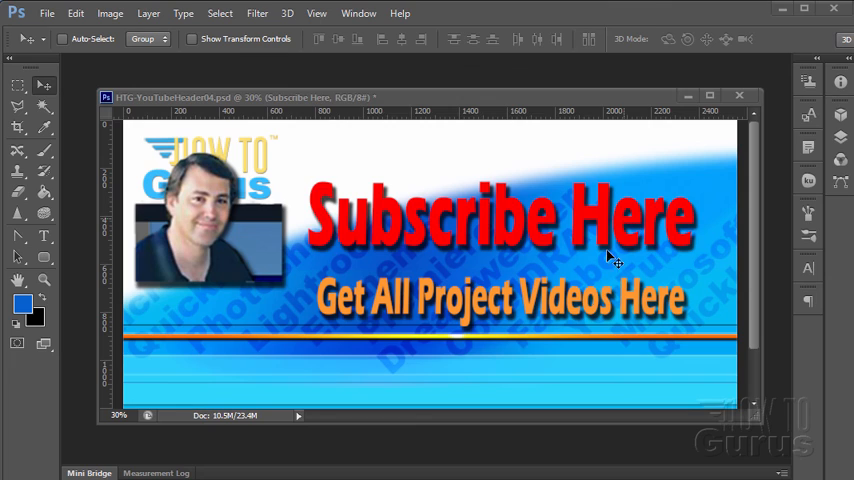
mouse_move(500, 353)
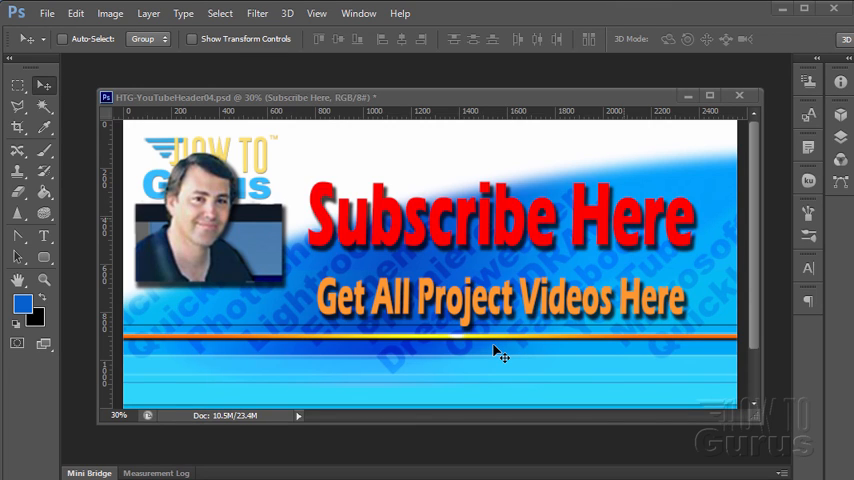
mouse_move(400, 352)
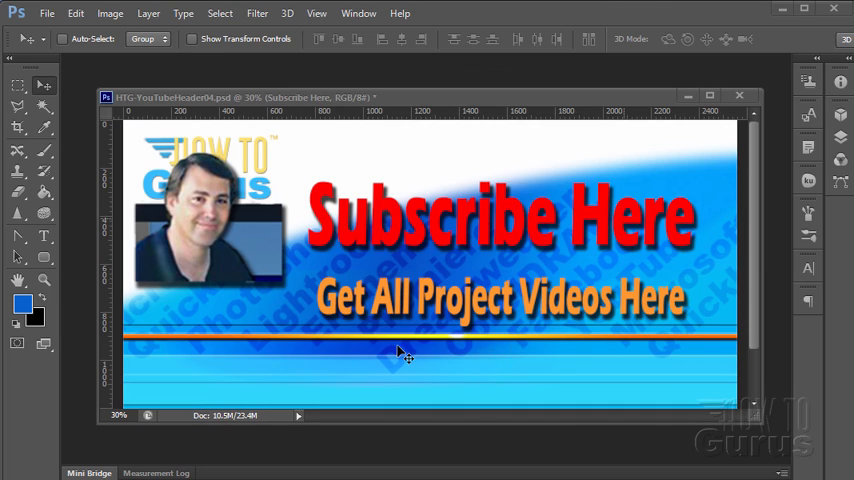
mouse_move(485, 315)
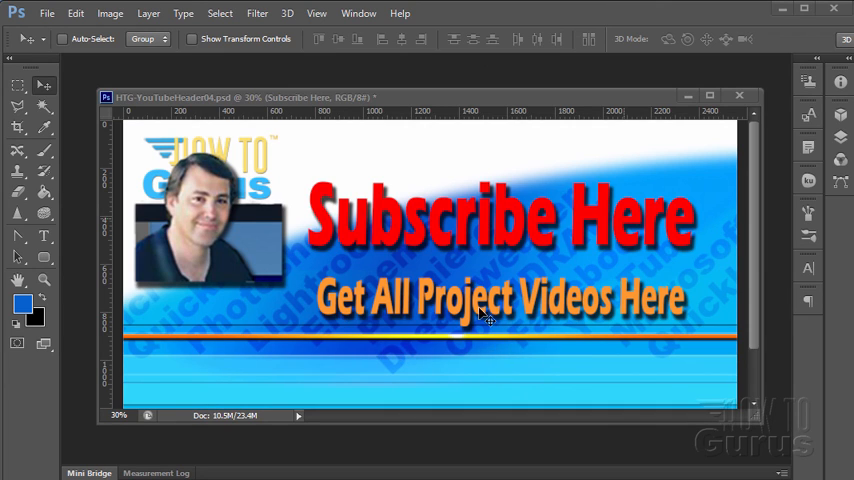
mouse_move(502, 330)
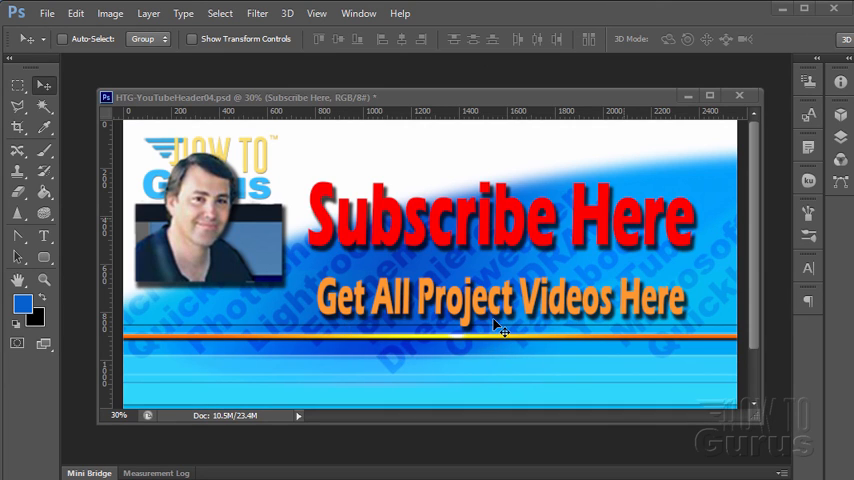
mouse_move(465, 390)
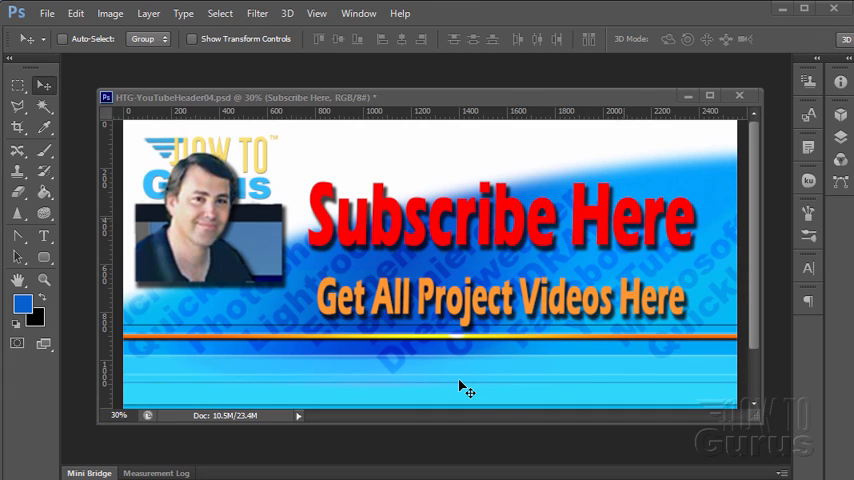